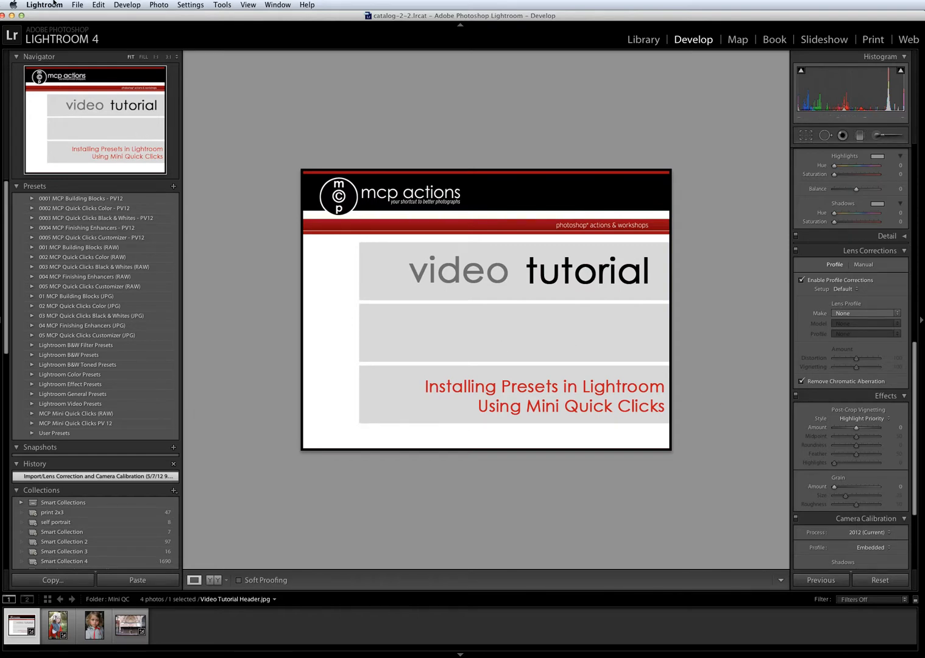
Browse the Lightroom and Edit menus, then open Lightroom Preferences on the Presets tab
{"action": "left_click", "coordinate": [44, 5]}
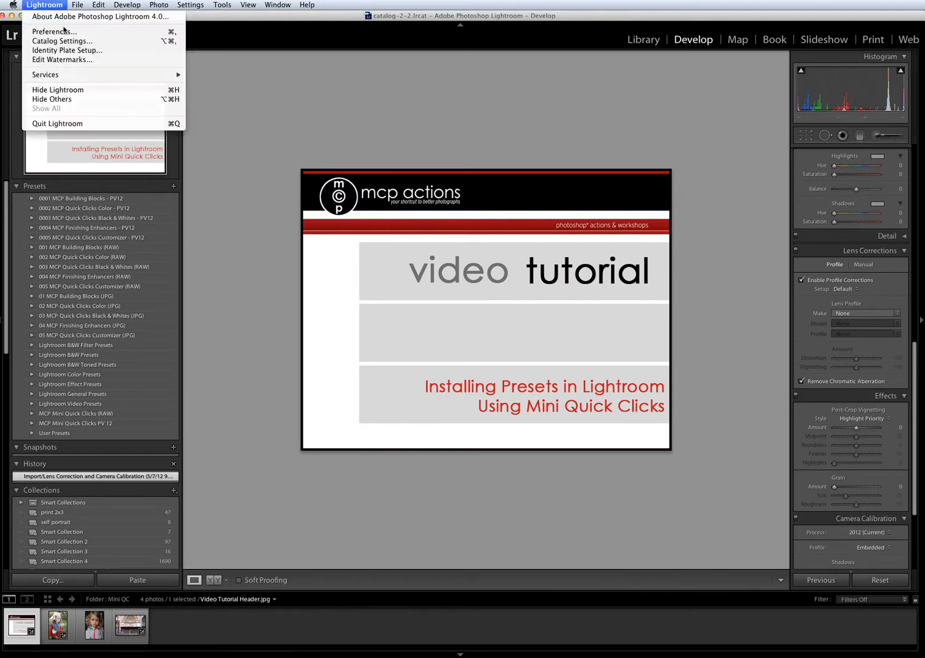
{"action": "mouse_move", "coordinate": [101, 17]}
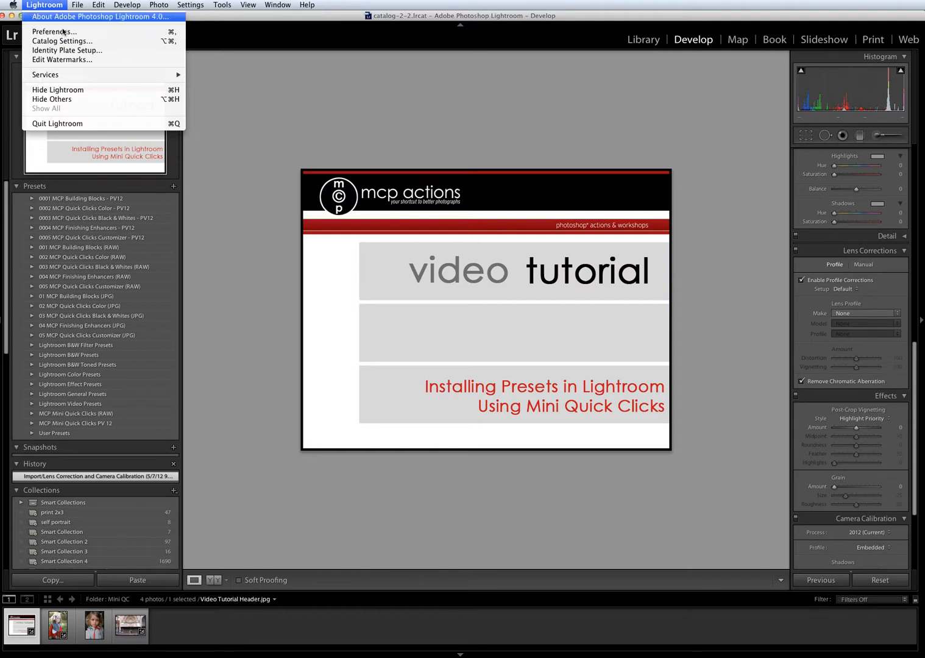
{"action": "left_click", "coordinate": [98, 5]}
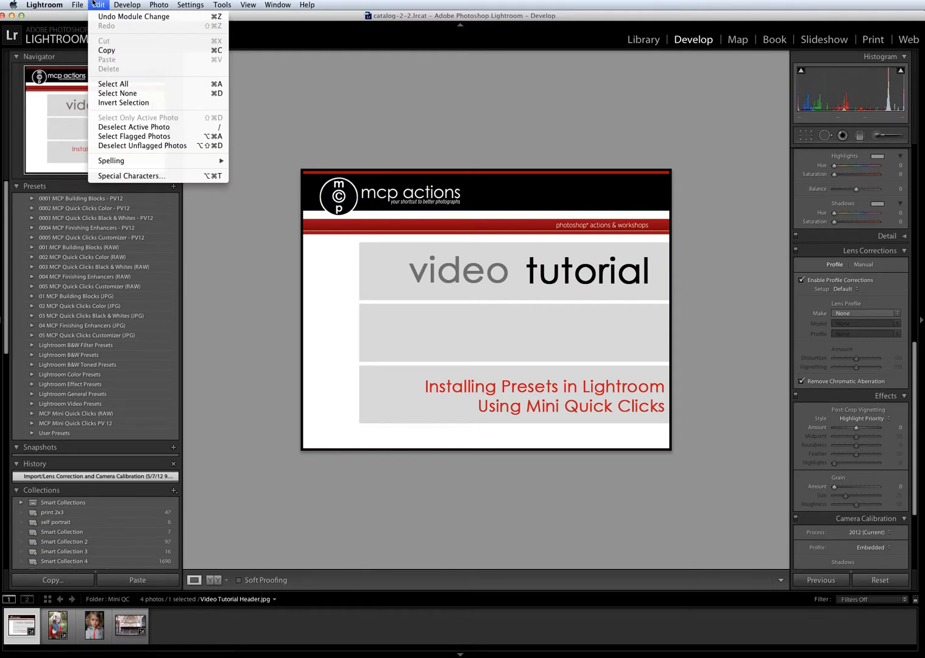
{"action": "left_click", "coordinate": [44, 5]}
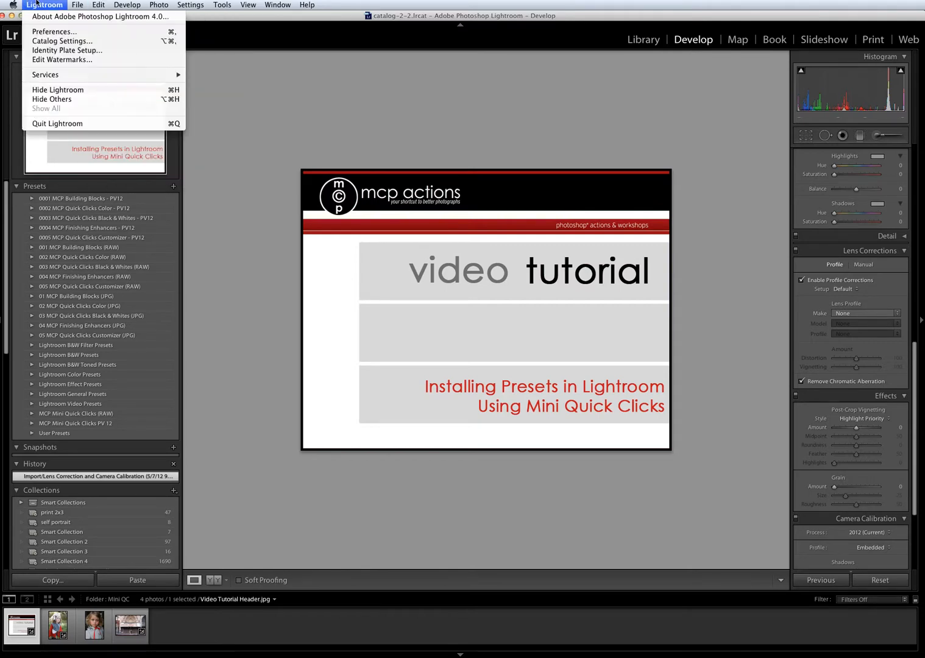
{"action": "left_click", "coordinate": [54, 31]}
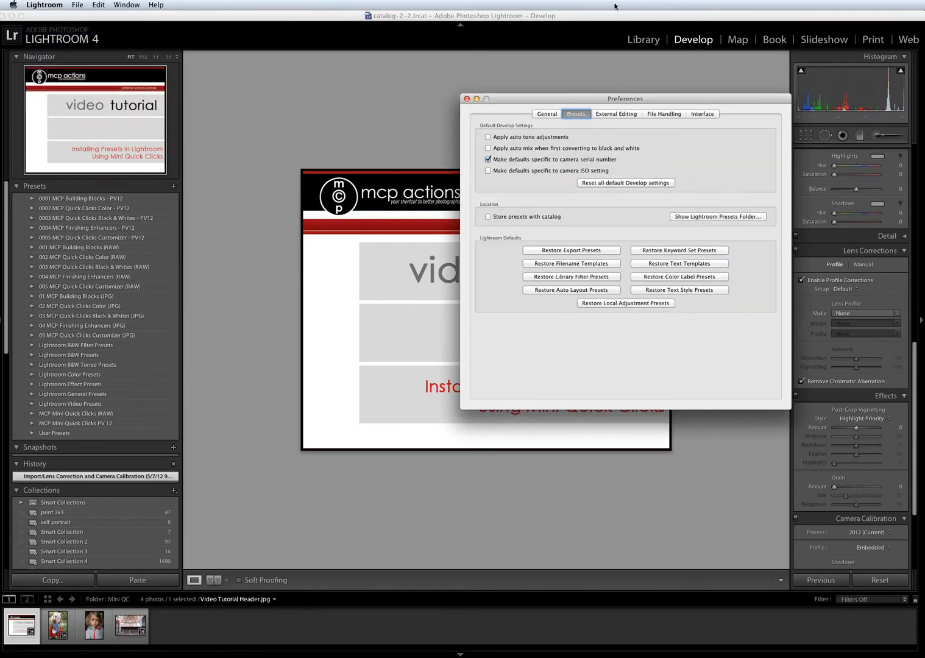
{"action": "mouse_move", "coordinate": [679, 229]}
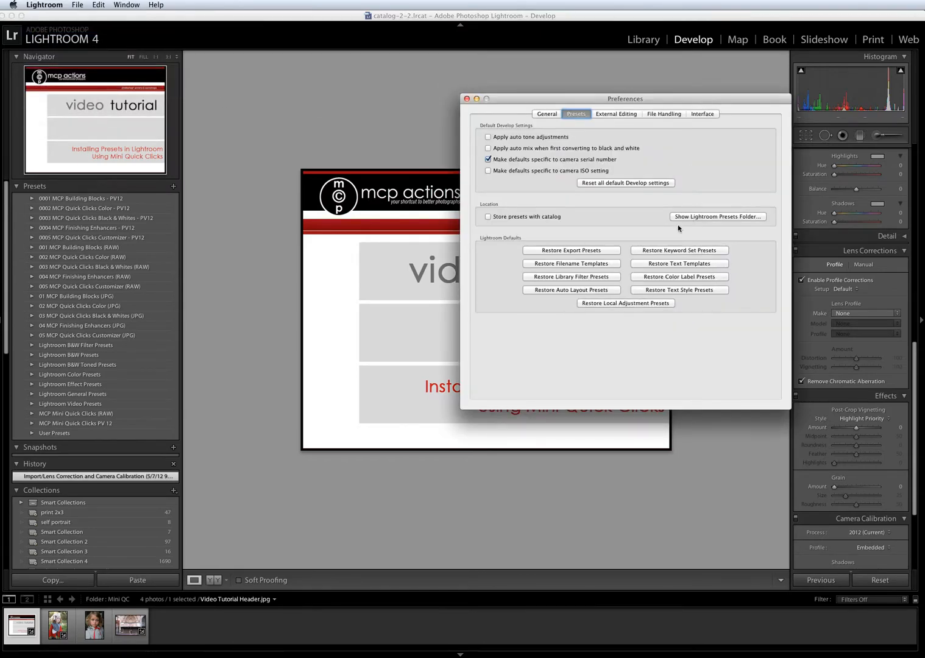
{"action": "mouse_move", "coordinate": [686, 220]}
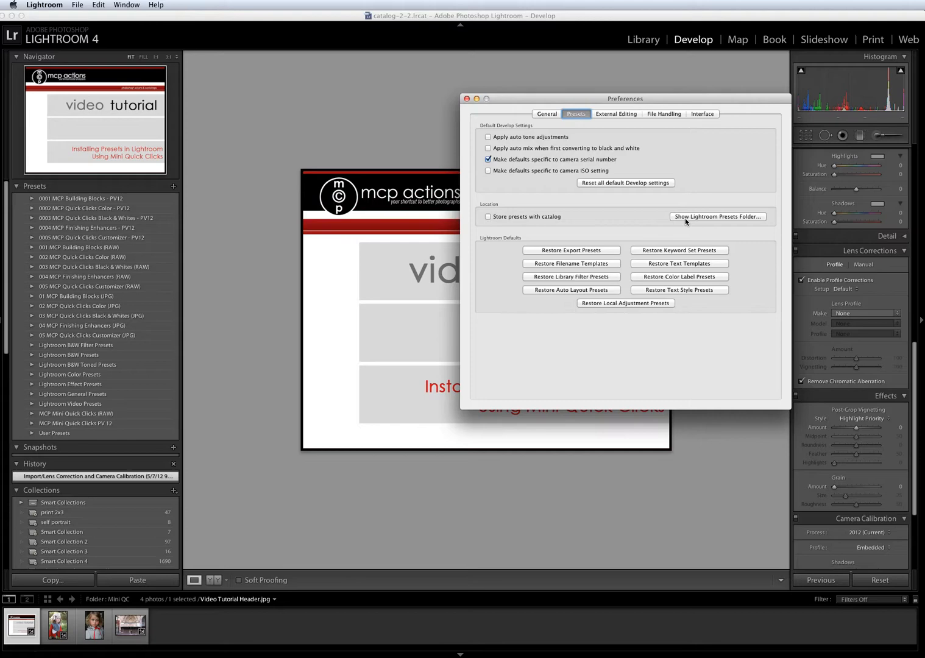
Reveal the Lightroom presets folder in Finder and browse to Develop Presets
{"action": "left_click", "coordinate": [717, 216]}
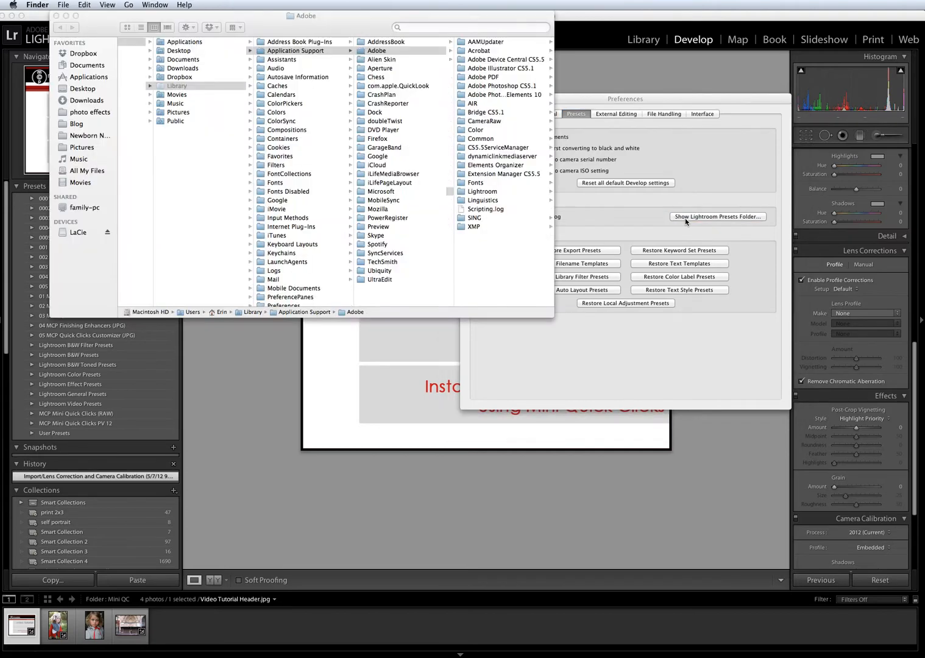
{"action": "left_click", "coordinate": [382, 191]}
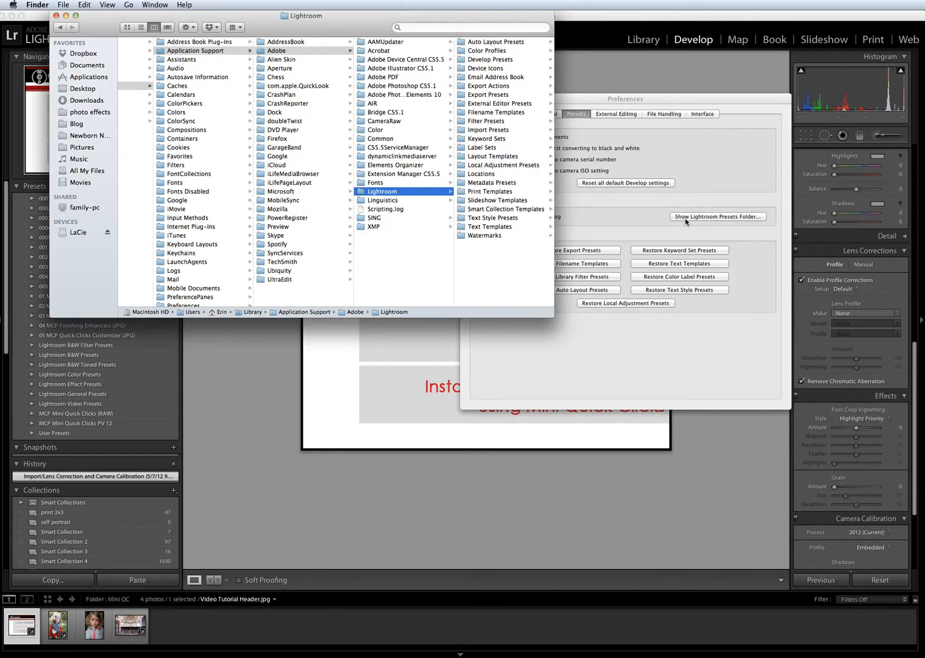
{"action": "mouse_move", "coordinate": [551, 217]}
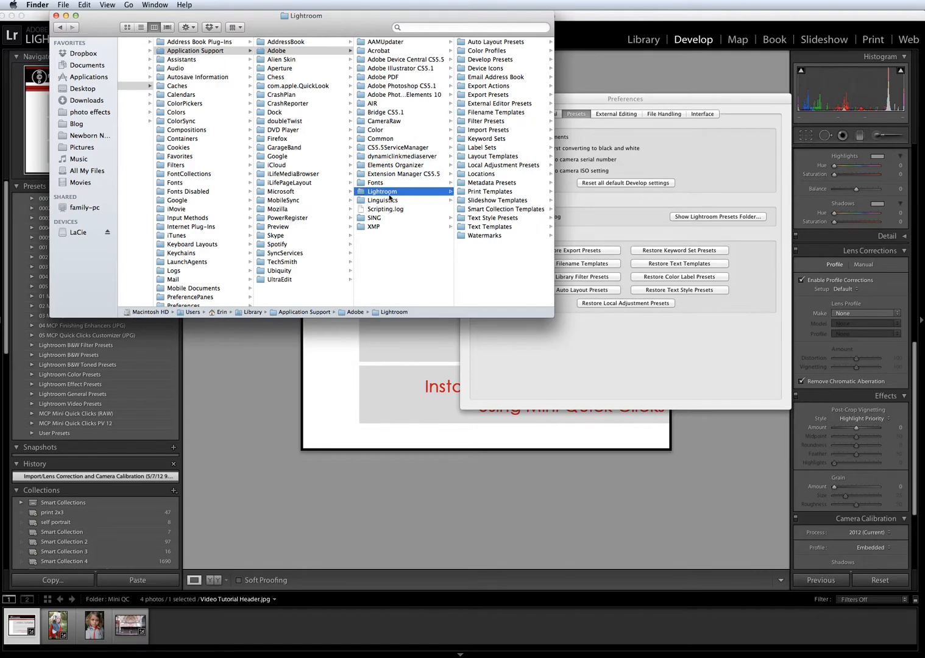
{"action": "mouse_move", "coordinate": [479, 65]}
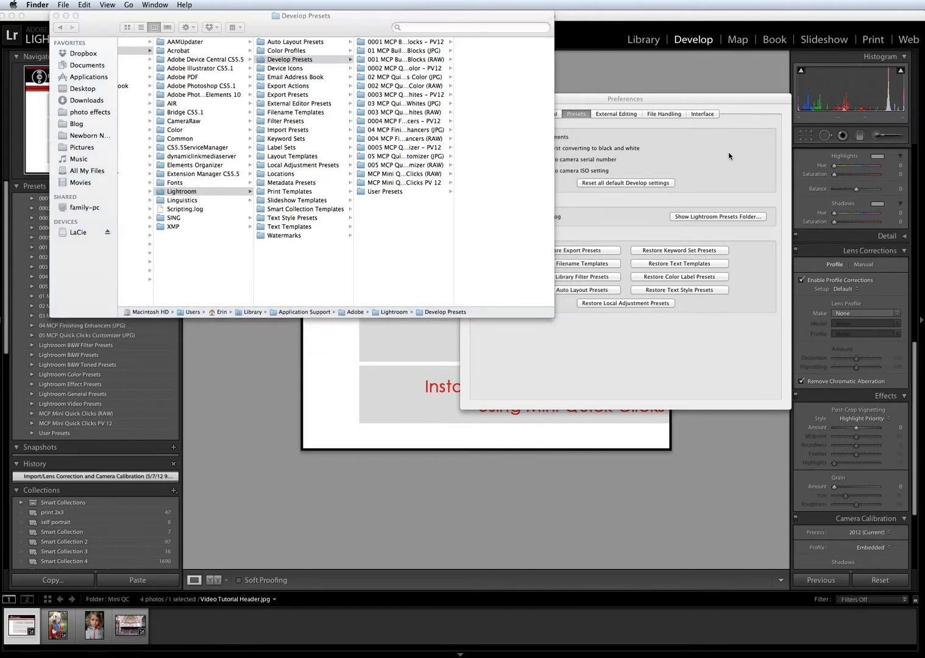
{"action": "mouse_move", "coordinate": [695, 163]}
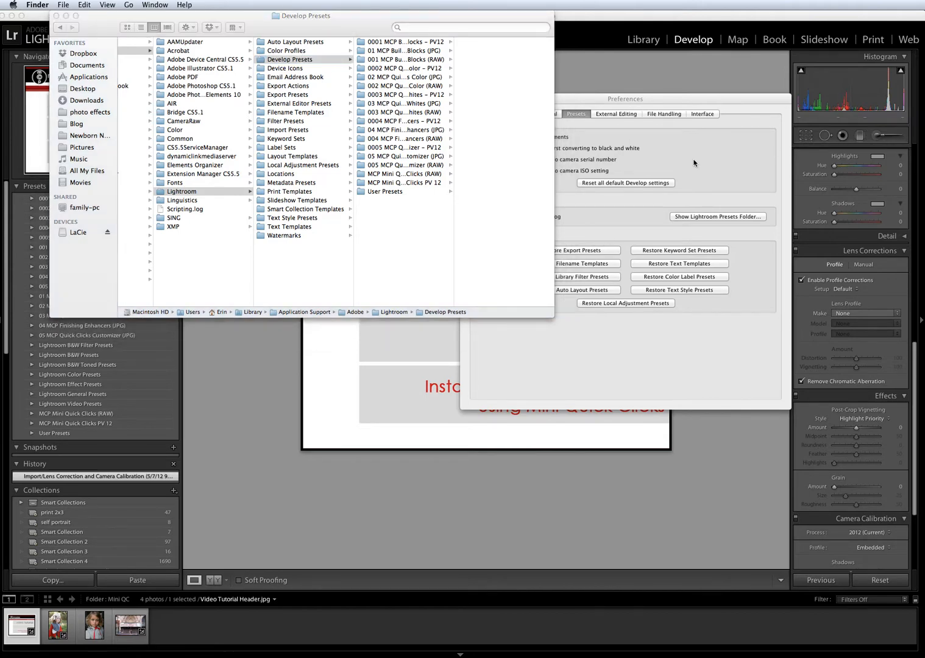
{"action": "left_click", "coordinate": [35, 5]}
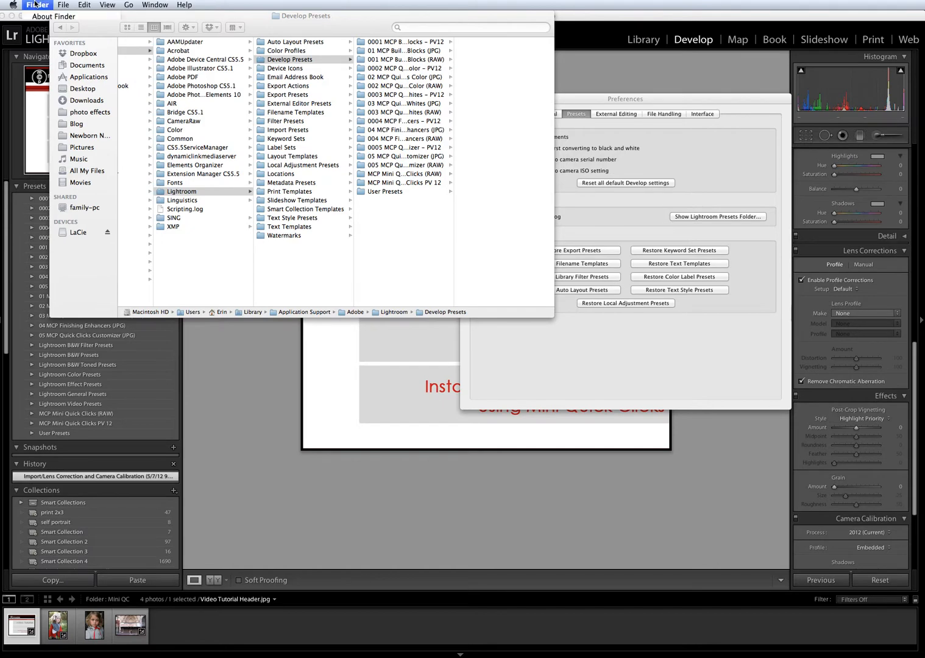
Show the Desktop in a new Finder window and unzip MCP Mini Quick Clicks PV 12.zip
{"action": "left_click", "coordinate": [64, 6]}
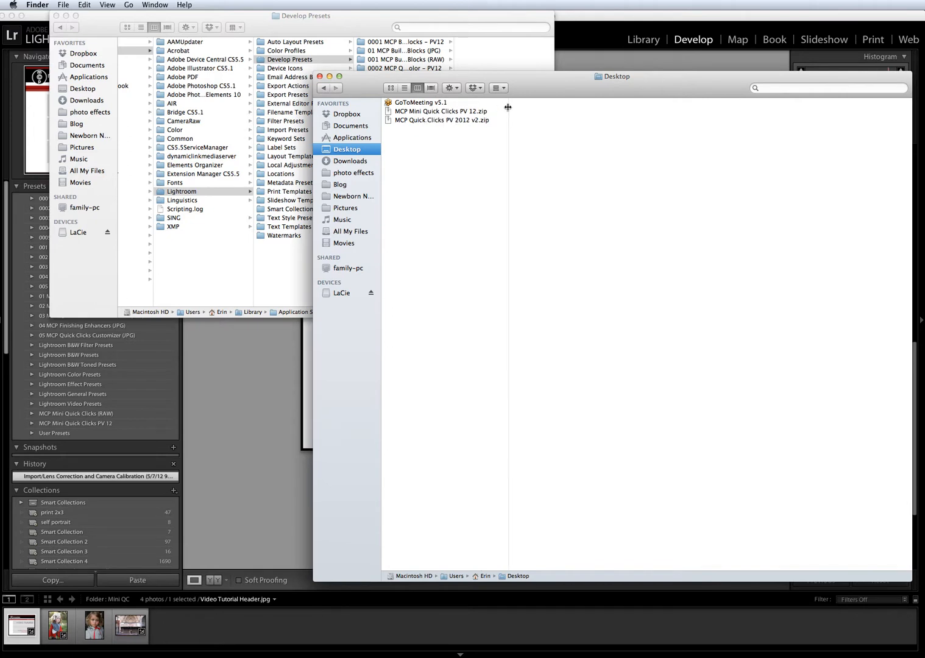
{"action": "mouse_move", "coordinate": [443, 115]}
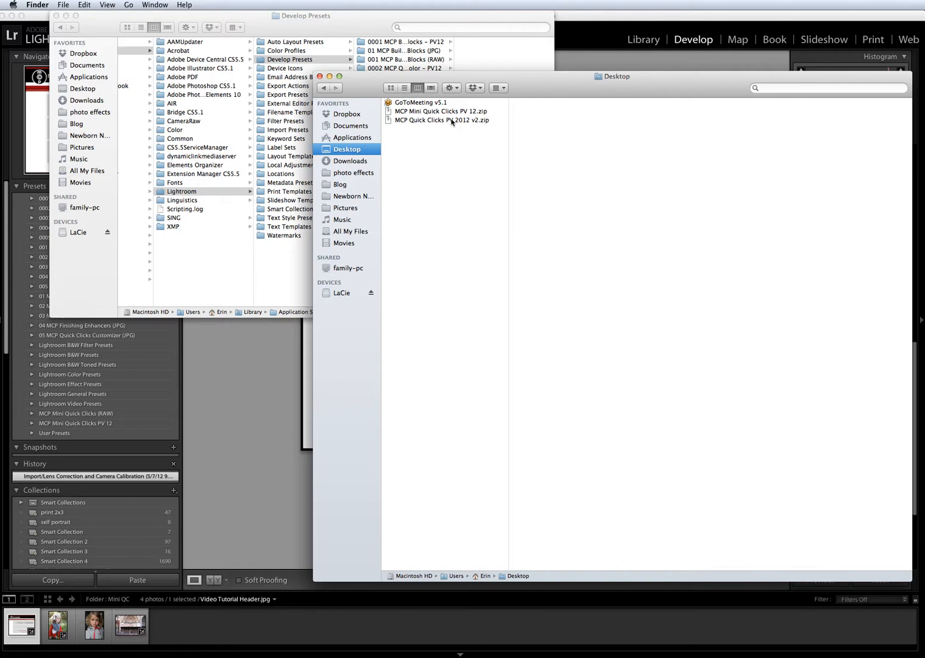
{"action": "mouse_move", "coordinate": [442, 121]}
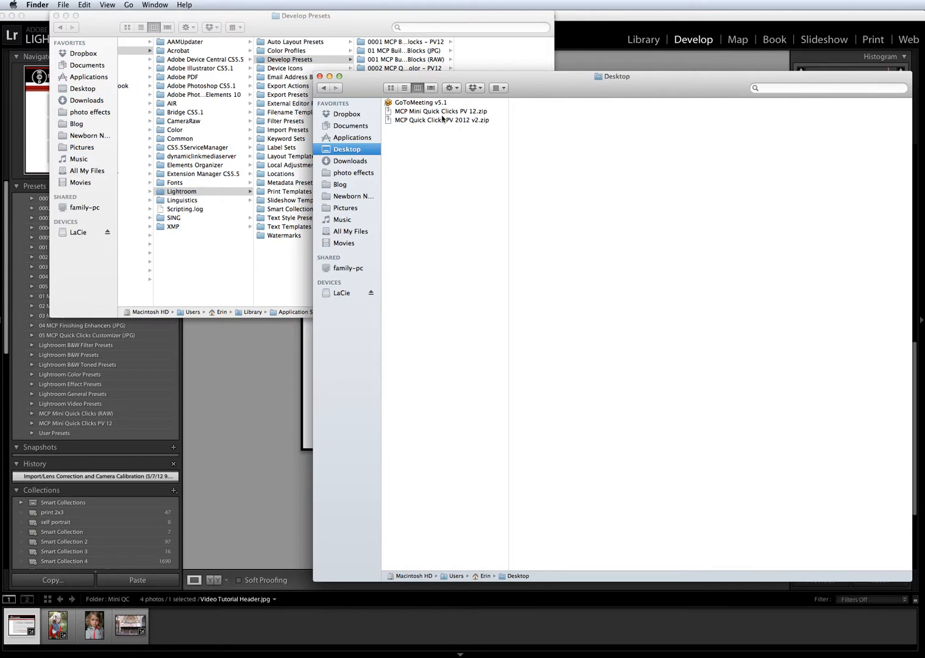
{"action": "right_click", "coordinate": [429, 111]}
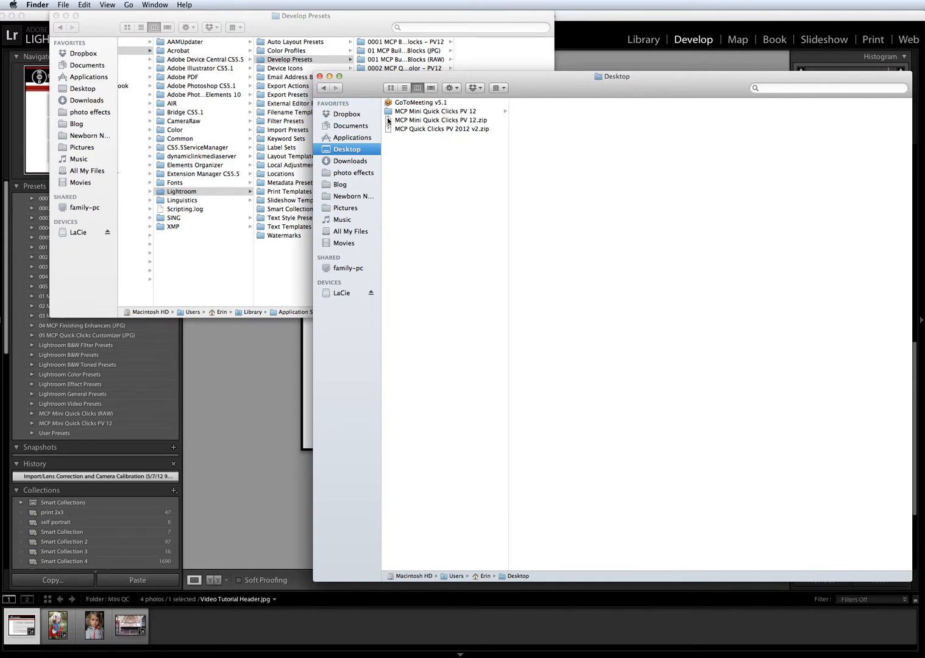
View the extracted Mini Quick Clicks .lrtemplate files, then move that folder to Trash
{"action": "left_click", "coordinate": [435, 111]}
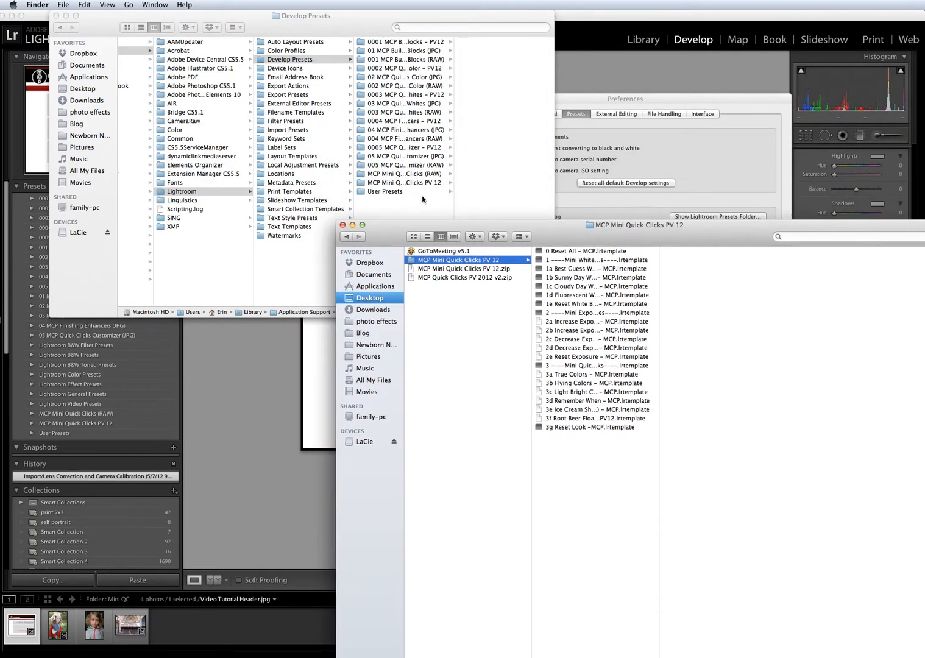
{"action": "mouse_move", "coordinate": [631, 331]}
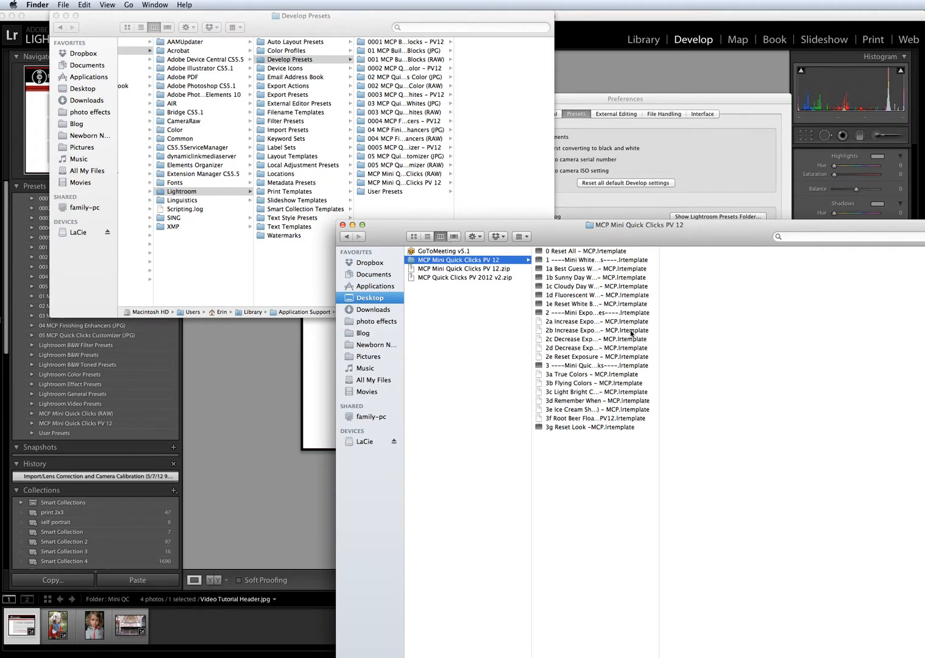
{"action": "mouse_move", "coordinate": [500, 277]}
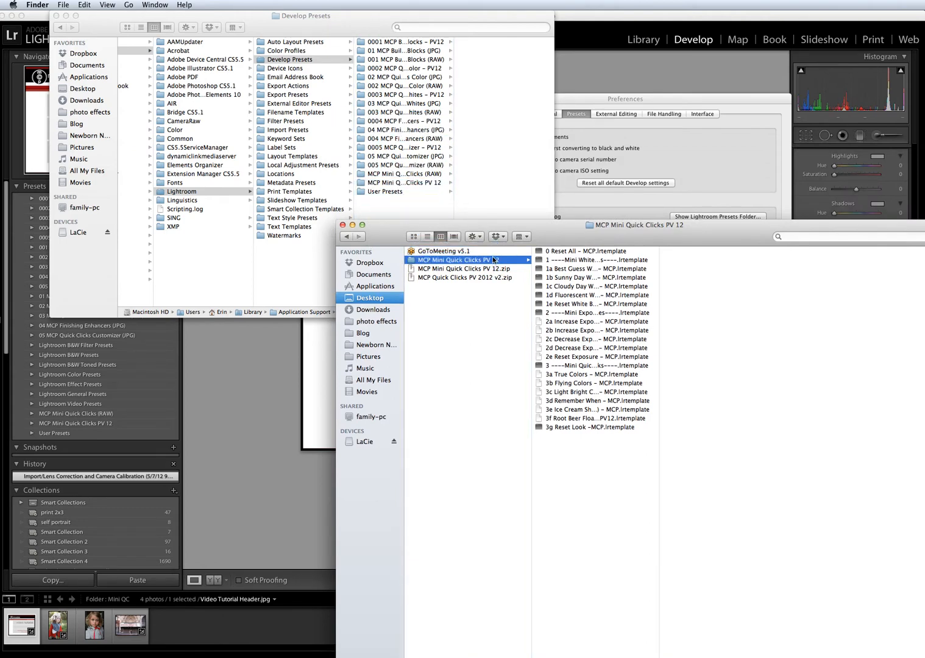
{"action": "right_click", "coordinate": [454, 259]}
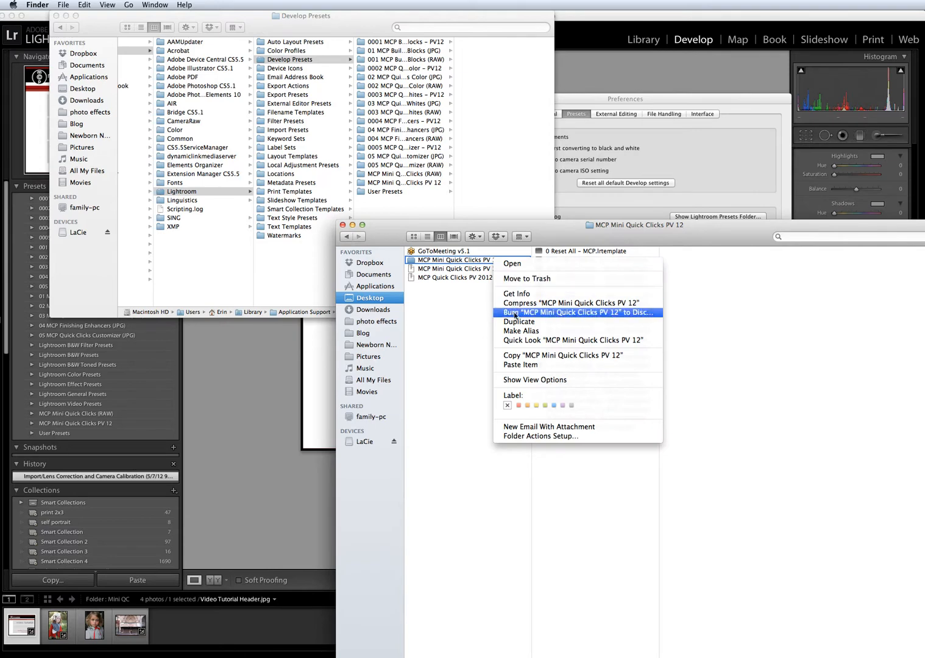
{"action": "mouse_move", "coordinate": [523, 356]}
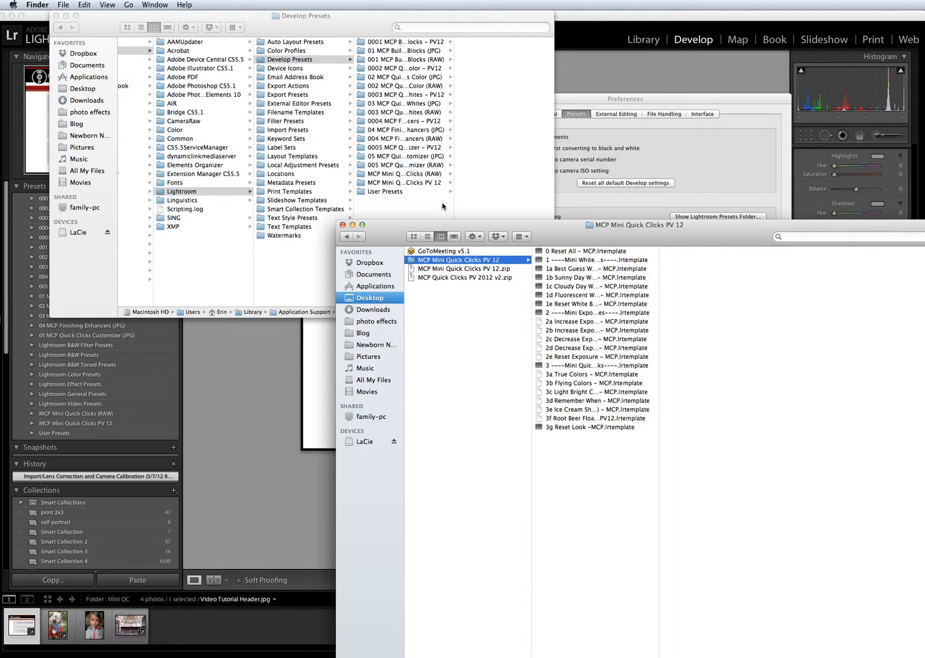
{"action": "mouse_move", "coordinate": [412, 197]}
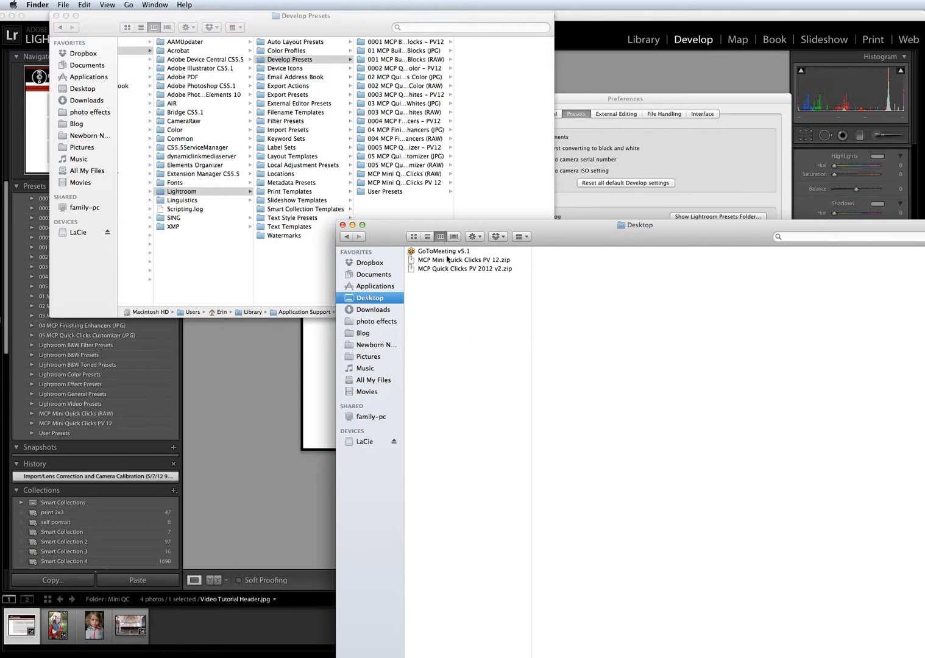
Unzip MCP Quick Clicks PV 2012 v2, view its folders, and refocus Develop Presets
{"action": "right_click", "coordinate": [464, 269]}
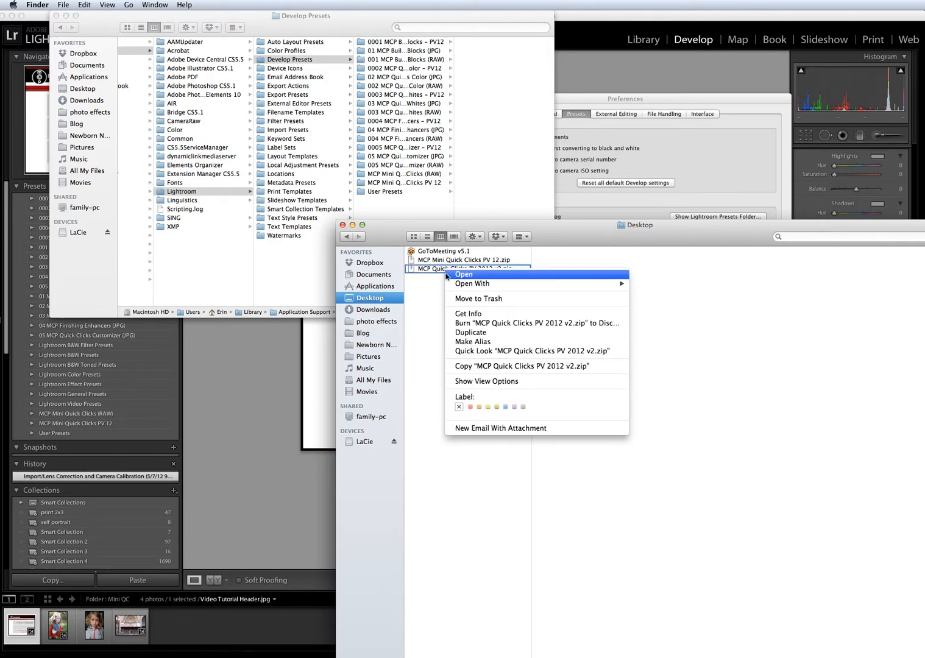
{"action": "left_click", "coordinate": [463, 275]}
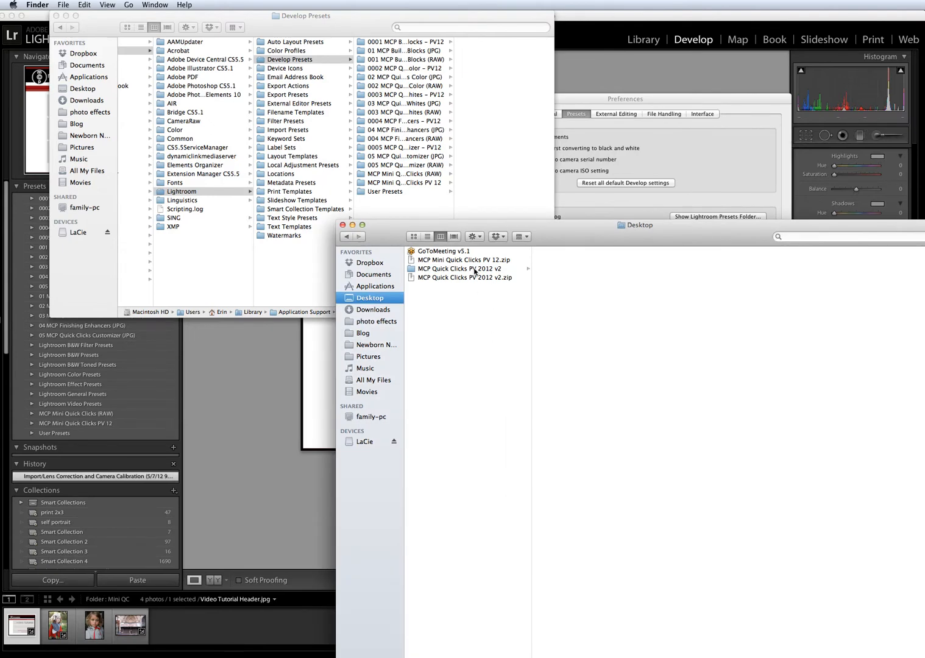
{"action": "left_click", "coordinate": [460, 268]}
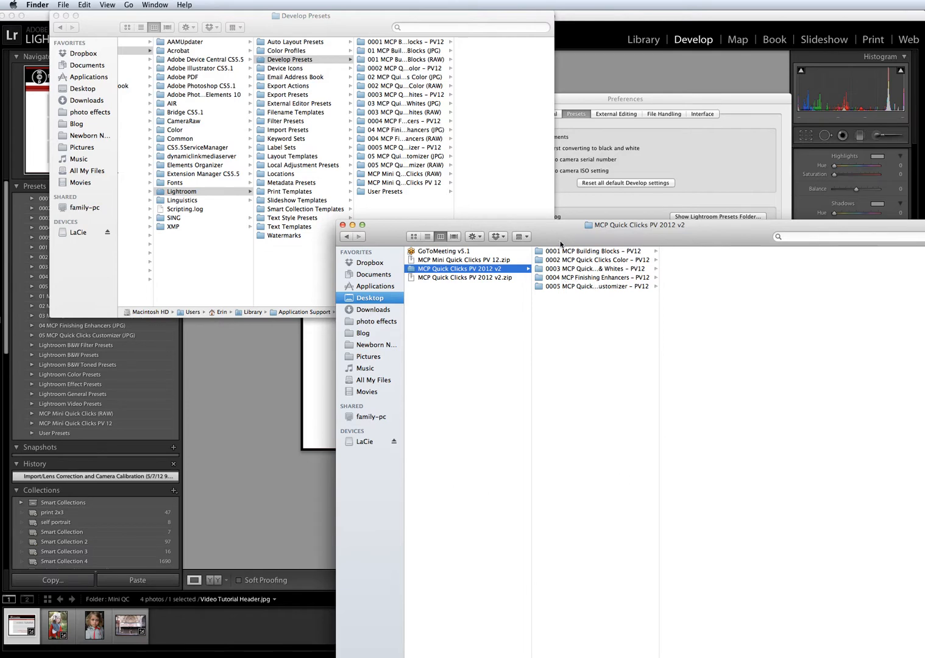
{"action": "mouse_move", "coordinate": [574, 308]}
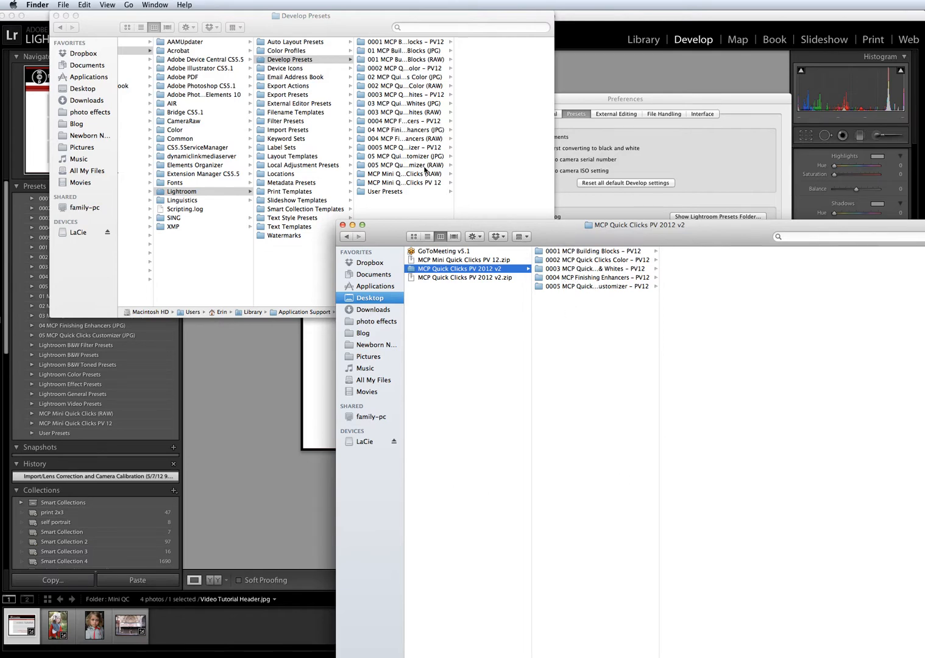
{"action": "left_click", "coordinate": [594, 250]}
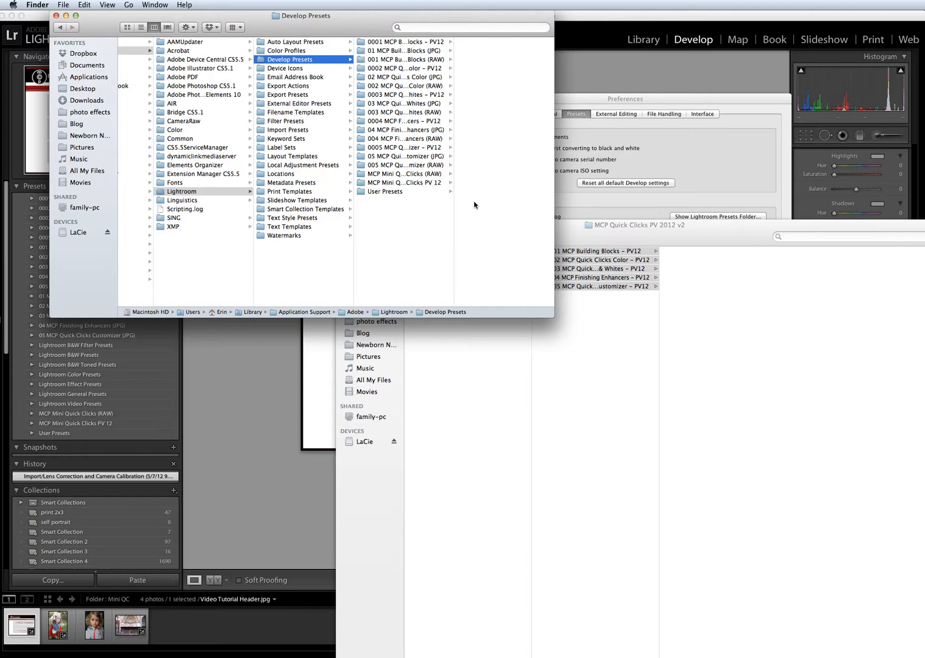
{"action": "mouse_move", "coordinate": [461, 45]}
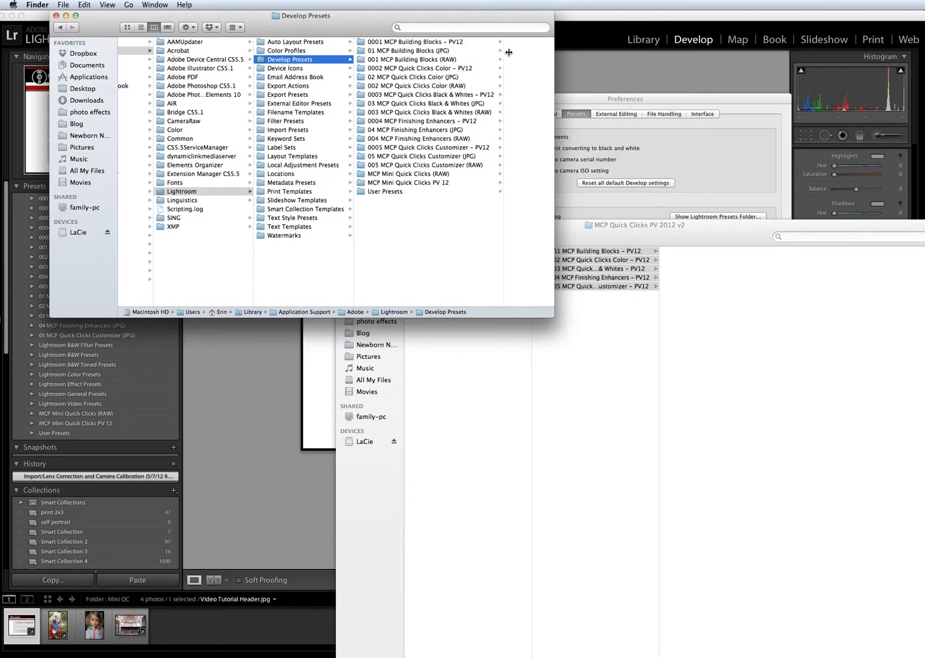
Browse the installed MCP Building Blocks folders, then close the Finder windows
{"action": "left_click", "coordinate": [429, 41]}
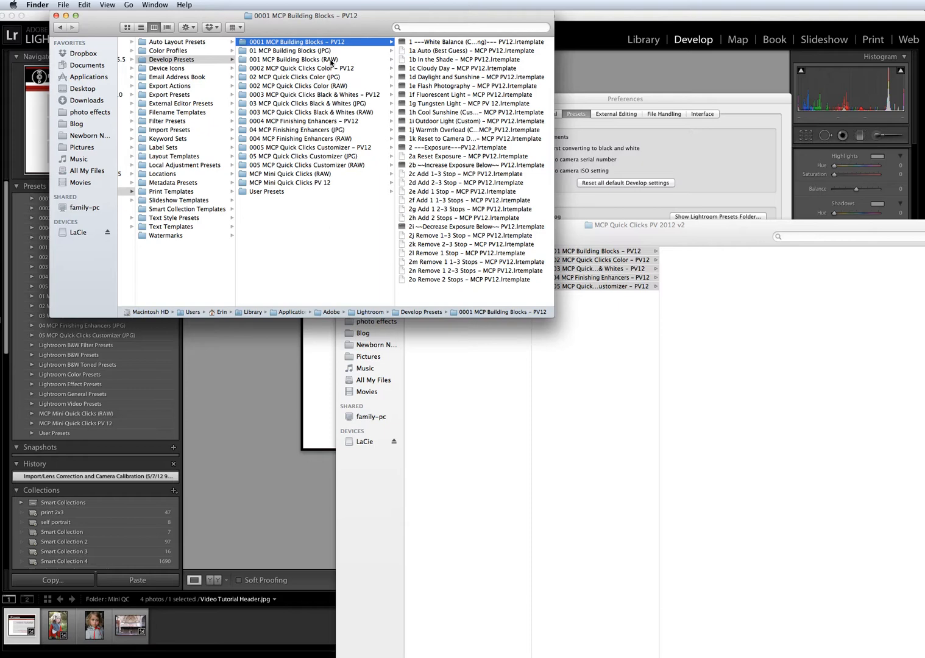
{"action": "left_click", "coordinate": [292, 59]}
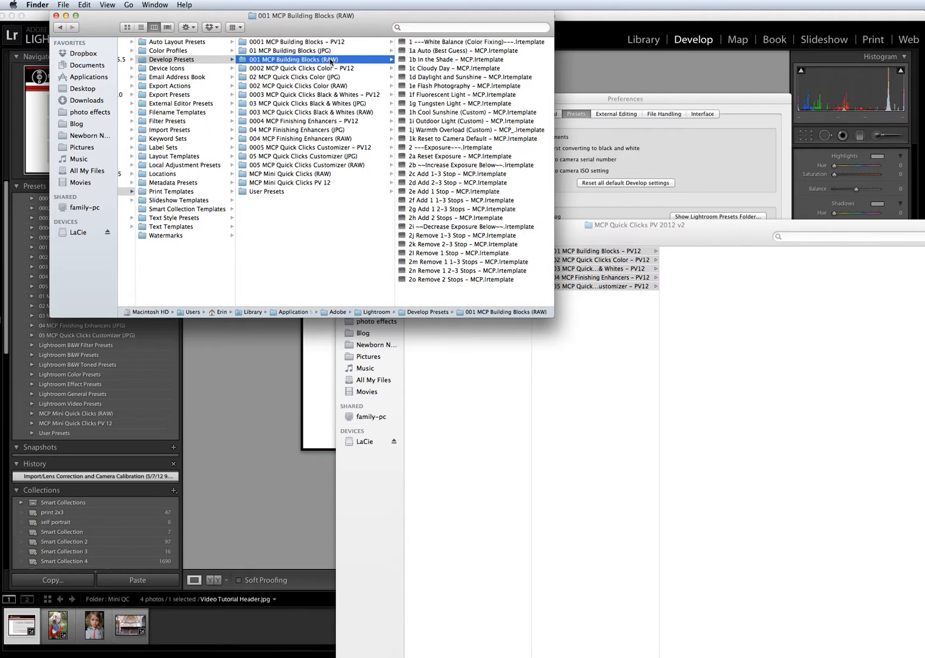
{"action": "left_click", "coordinate": [295, 50]}
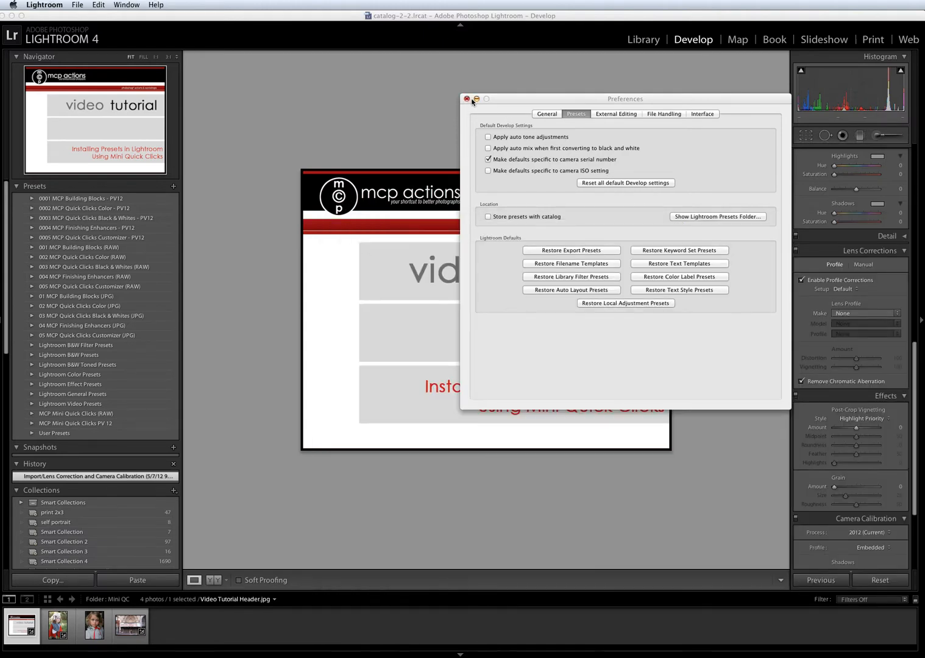
Close the Preferences window to return to the Develop module
{"action": "left_click", "coordinate": [468, 99]}
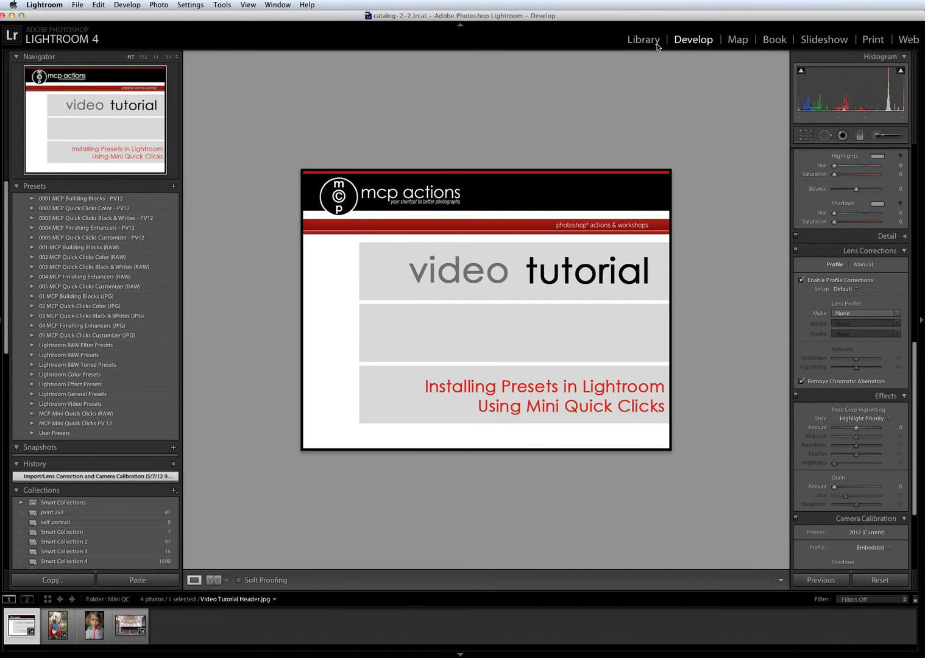
{"action": "mouse_move", "coordinate": [62, 280]}
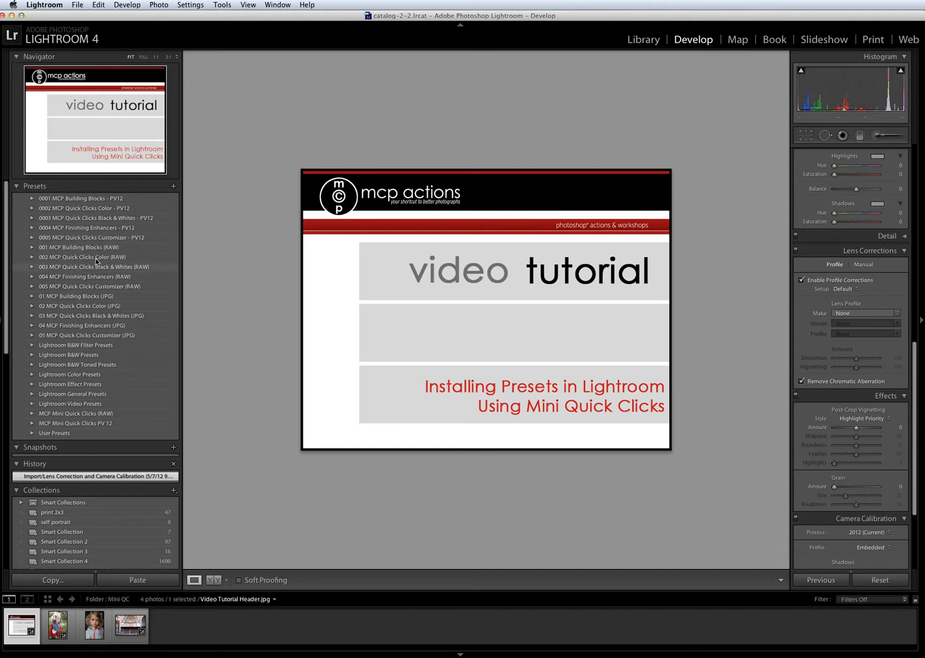
{"action": "mouse_move", "coordinate": [120, 340]}
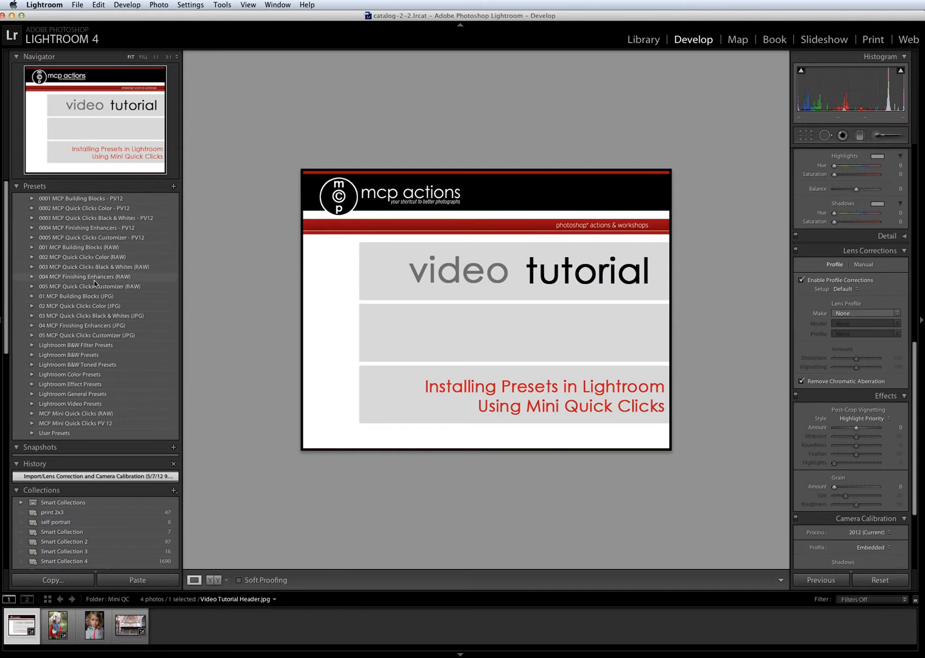
{"action": "mouse_move", "coordinate": [102, 345]}
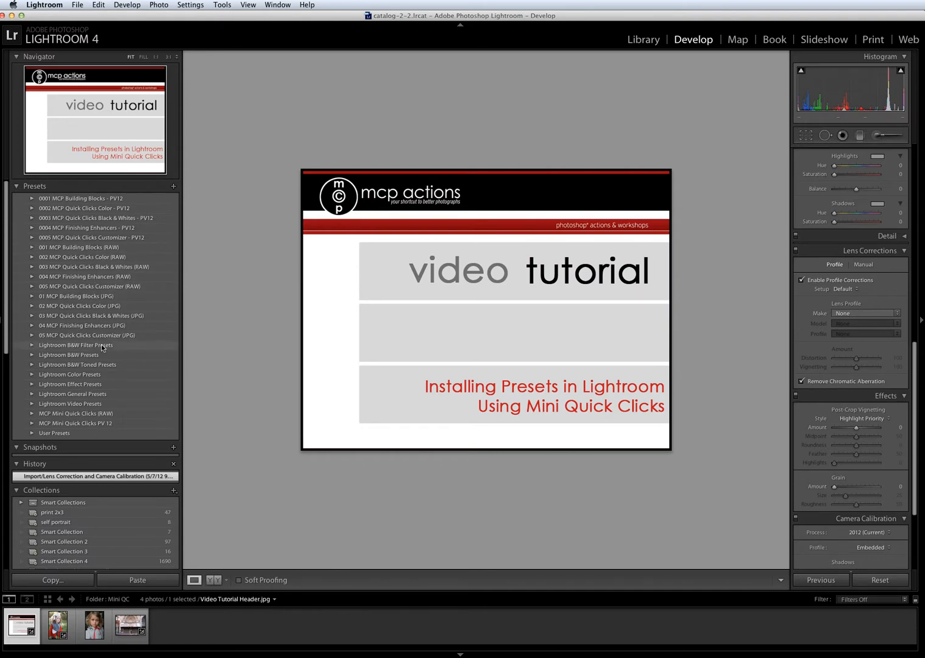
{"action": "mouse_move", "coordinate": [158, 243]}
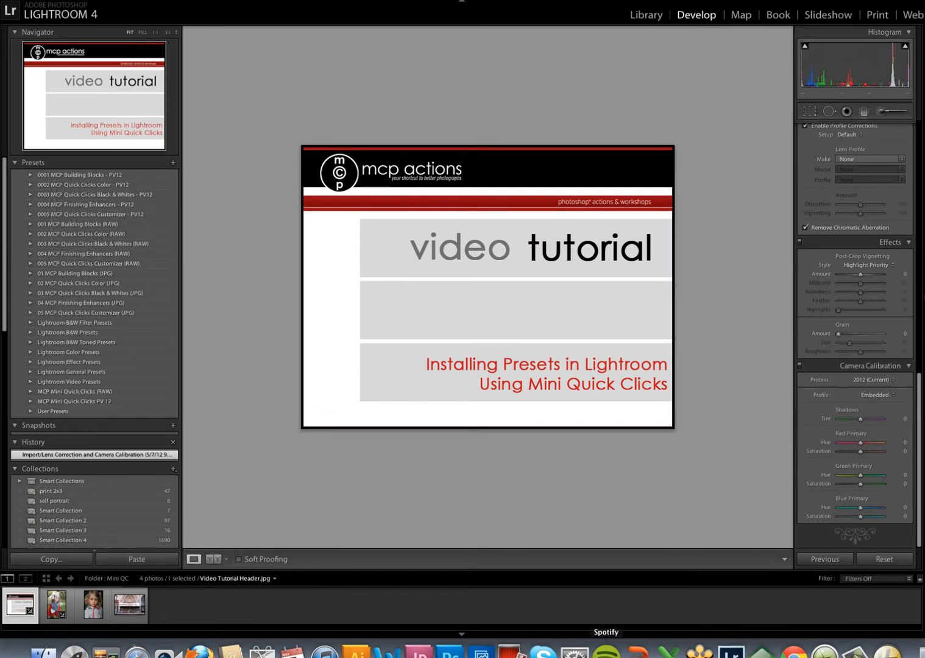
Select the Broadway film festival couple photo from the filmstrip
{"action": "left_click", "coordinate": [129, 606]}
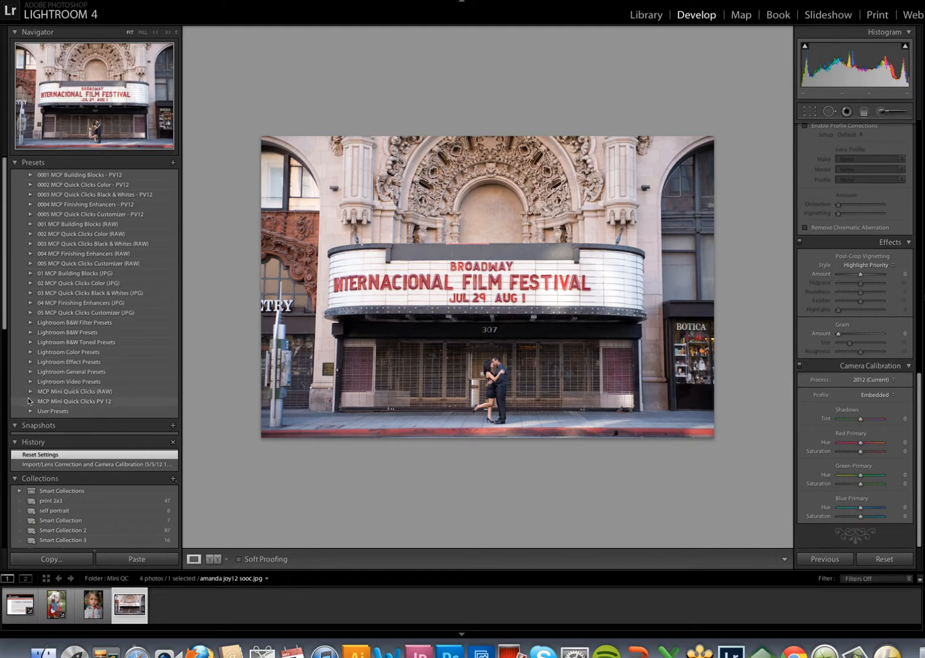
{"action": "scroll", "scroll_direction": "down", "scroll_amount": 3}
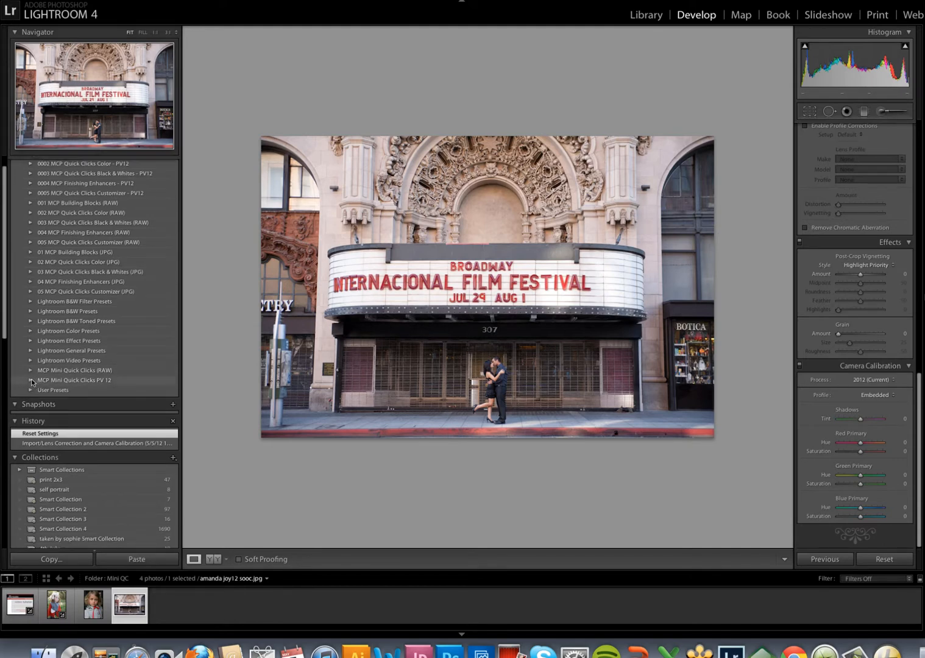
Apply Mini Quick Clicks presets 3a–3f in turn, from True Colors to sepia Root Beer Float
{"action": "left_click", "coordinate": [31, 380]}
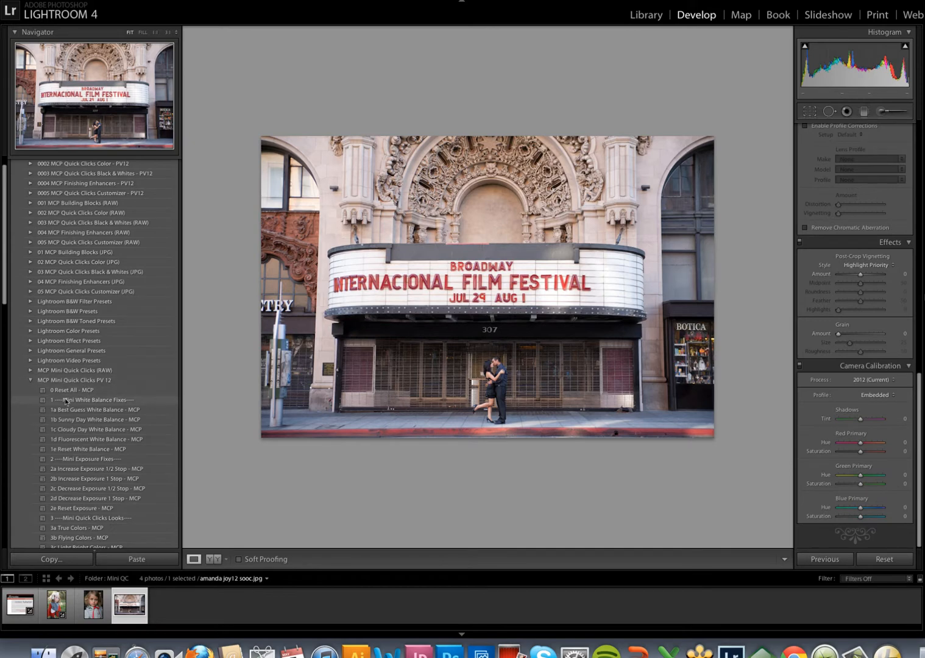
{"action": "scroll", "scroll_direction": "down", "scroll_amount": 3}
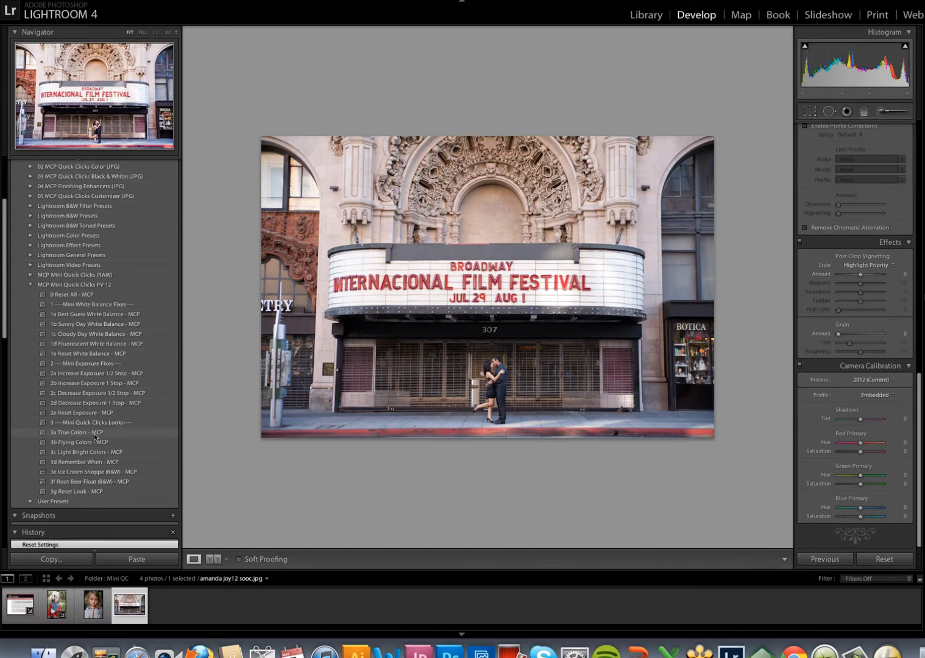
{"action": "left_click", "coordinate": [76, 432]}
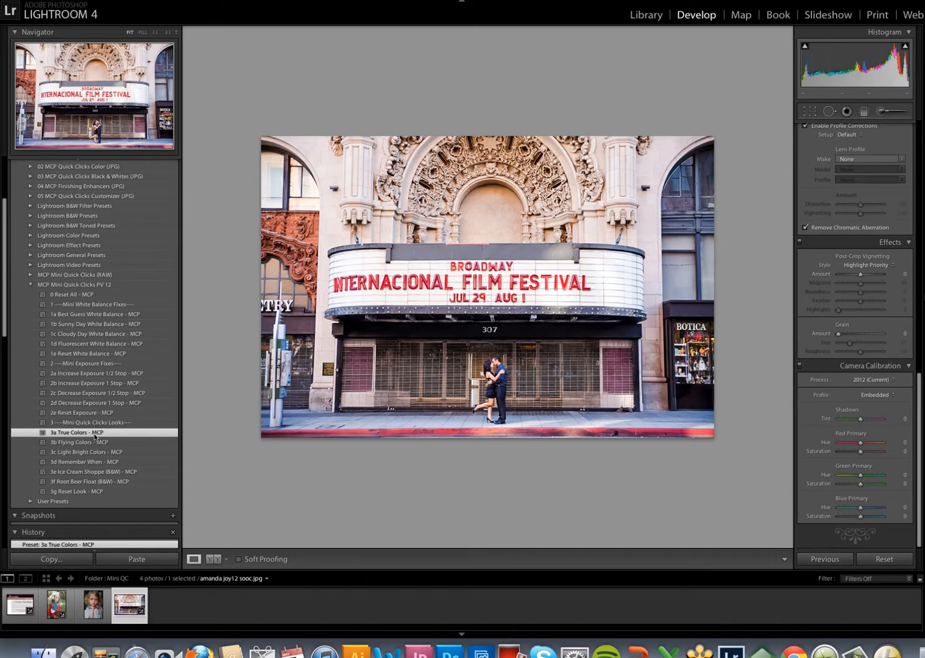
{"action": "left_click", "coordinate": [83, 442]}
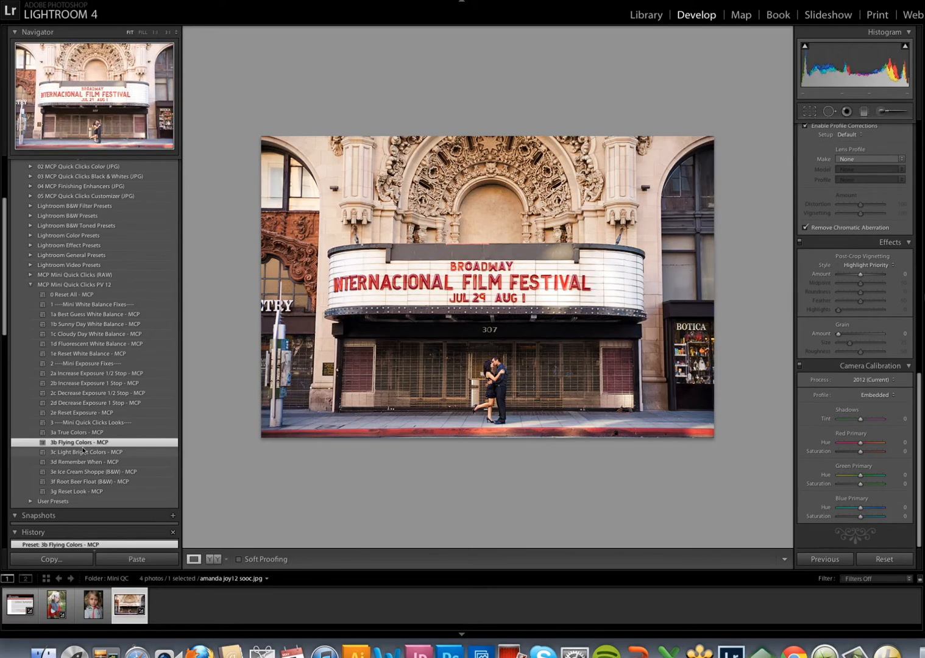
{"action": "left_click", "coordinate": [86, 451]}
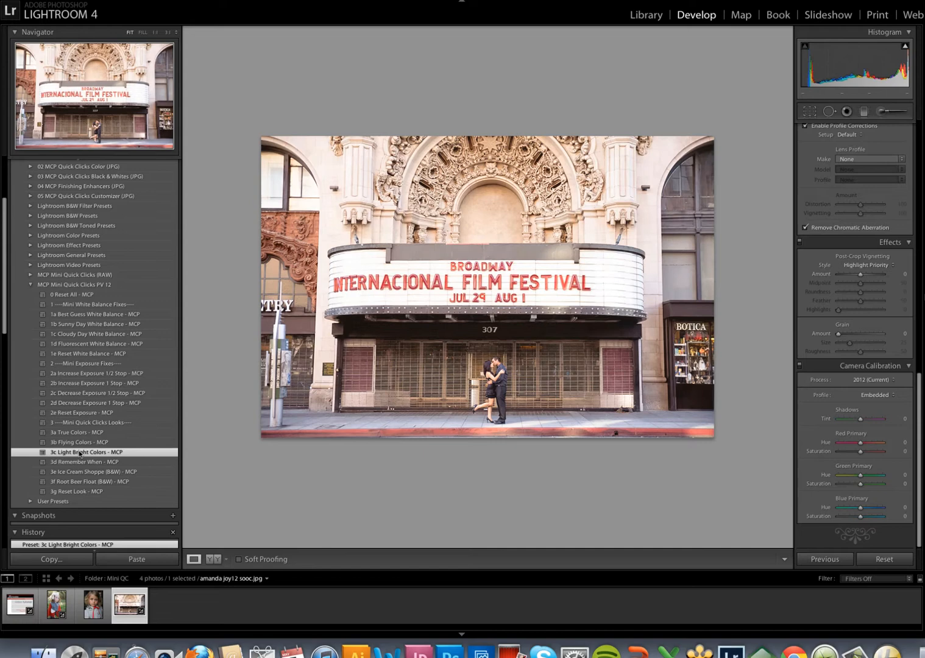
{"action": "mouse_move", "coordinate": [70, 464]}
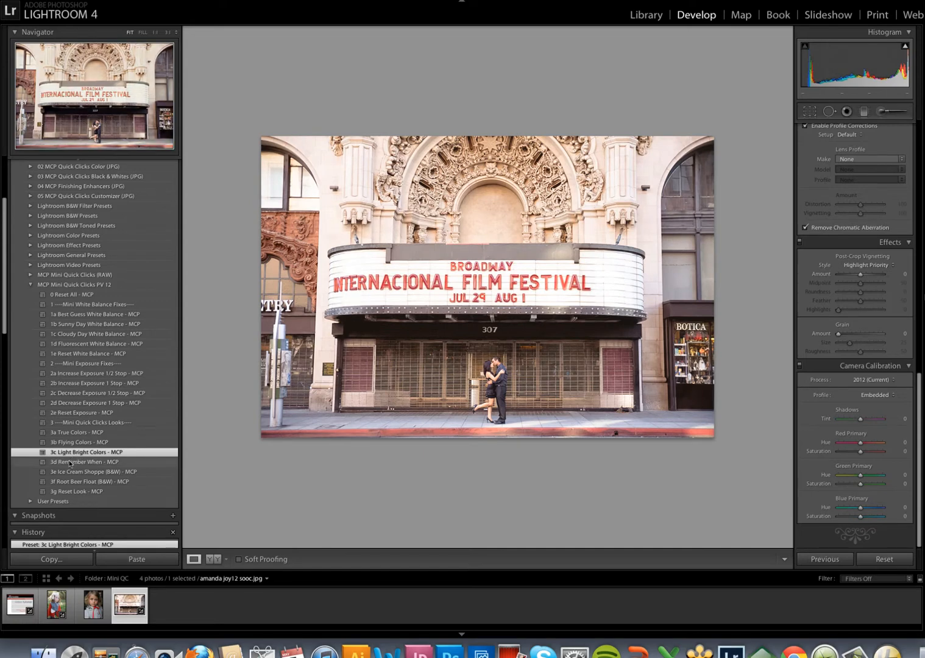
{"action": "left_click", "coordinate": [84, 462]}
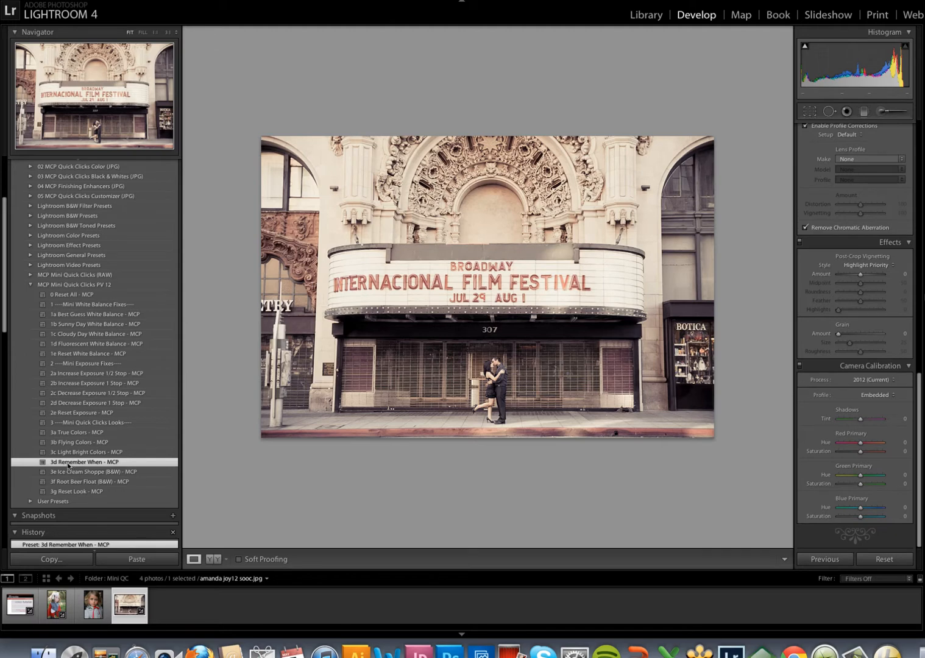
{"action": "left_click", "coordinate": [91, 472]}
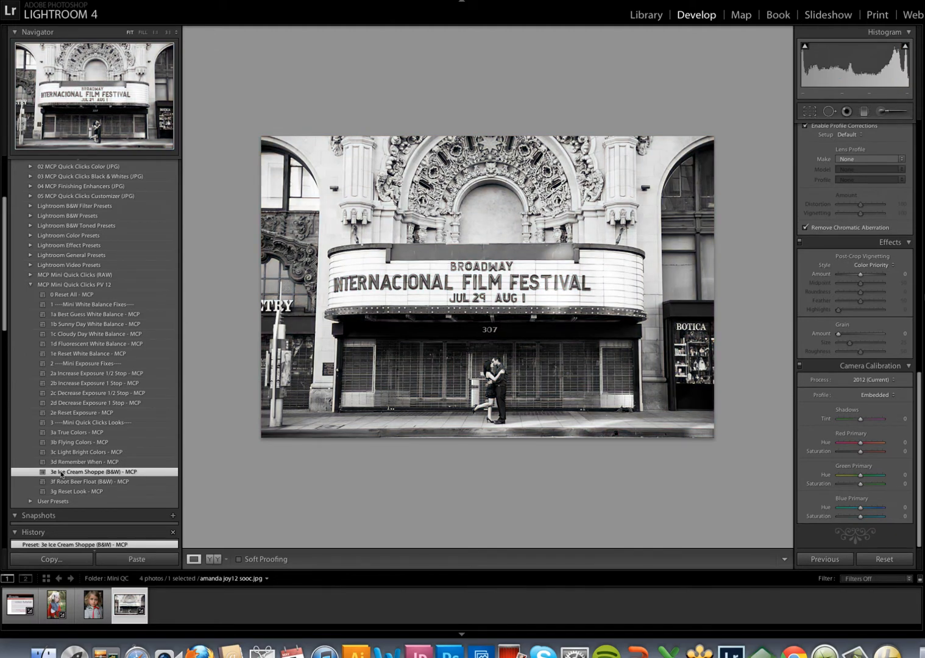
{"action": "left_click", "coordinate": [88, 482]}
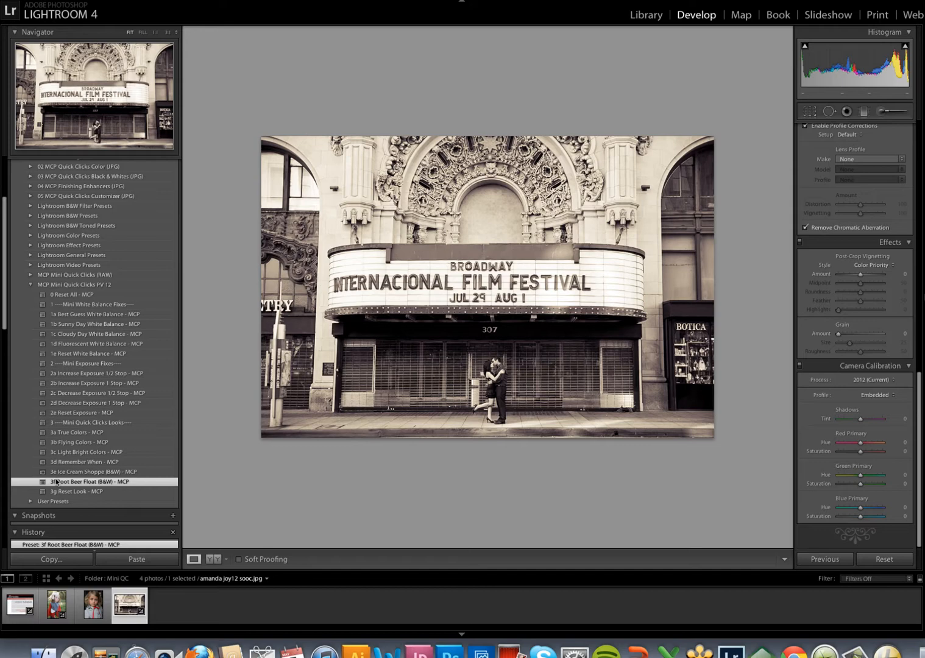
{"action": "mouse_move", "coordinate": [186, 302]}
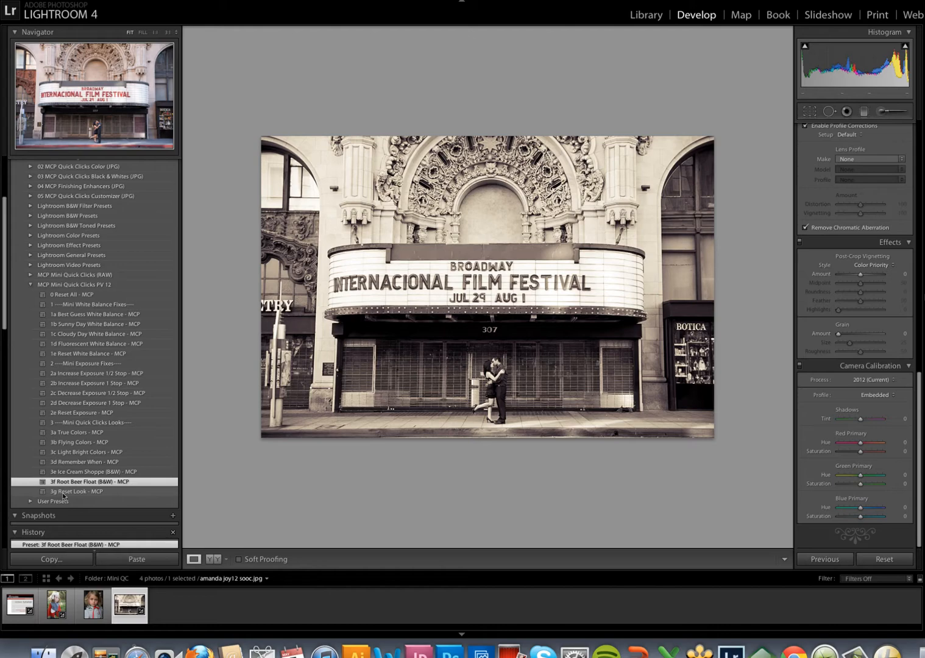
{"action": "left_click", "coordinate": [63, 606]}
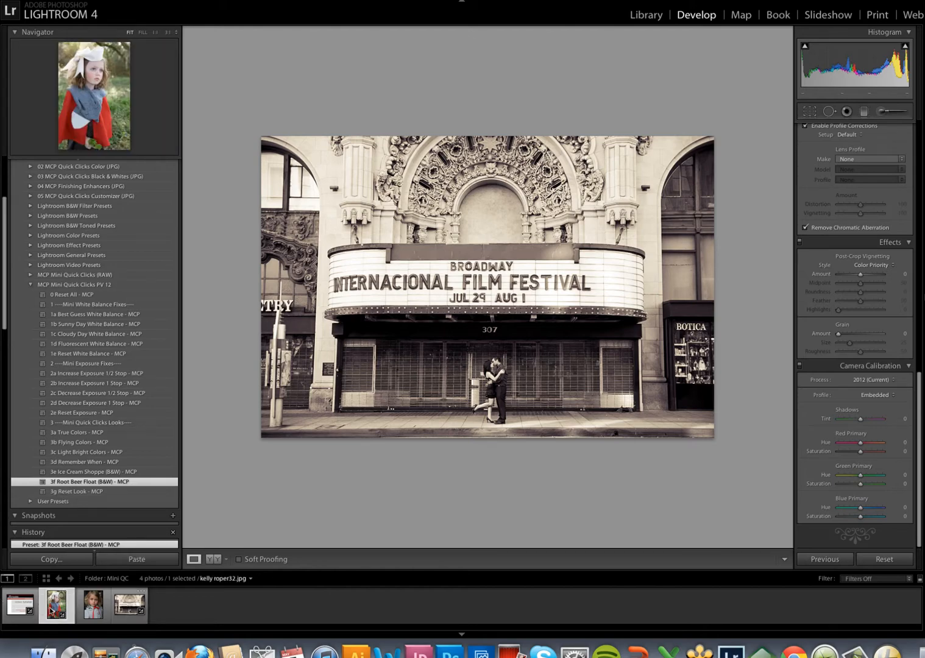
Select the girl's red-cape portrait and open the Camera Calibration process version menu
{"action": "left_click", "coordinate": [58, 608]}
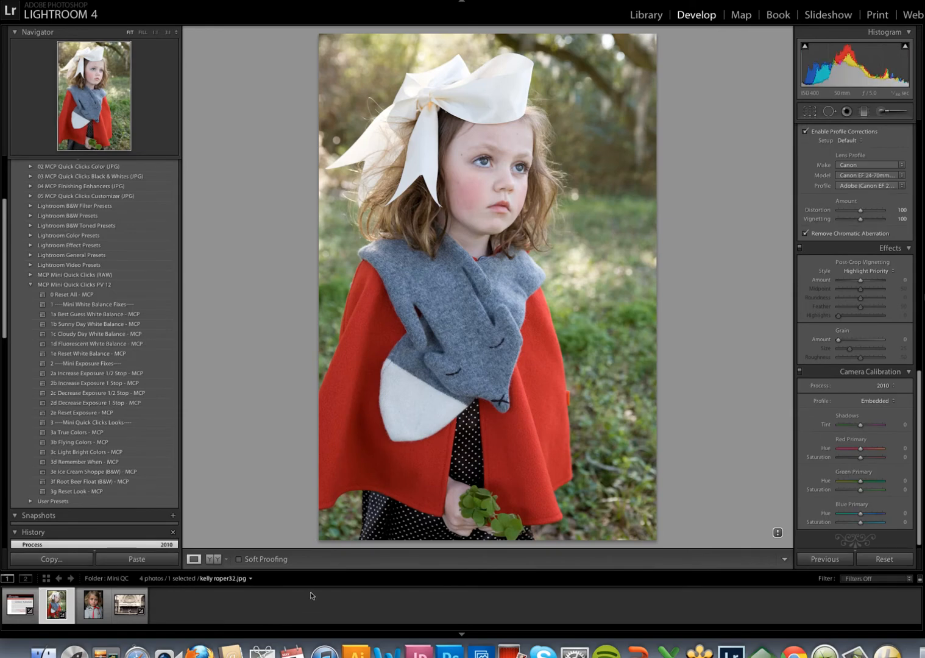
{"action": "mouse_move", "coordinate": [772, 542]}
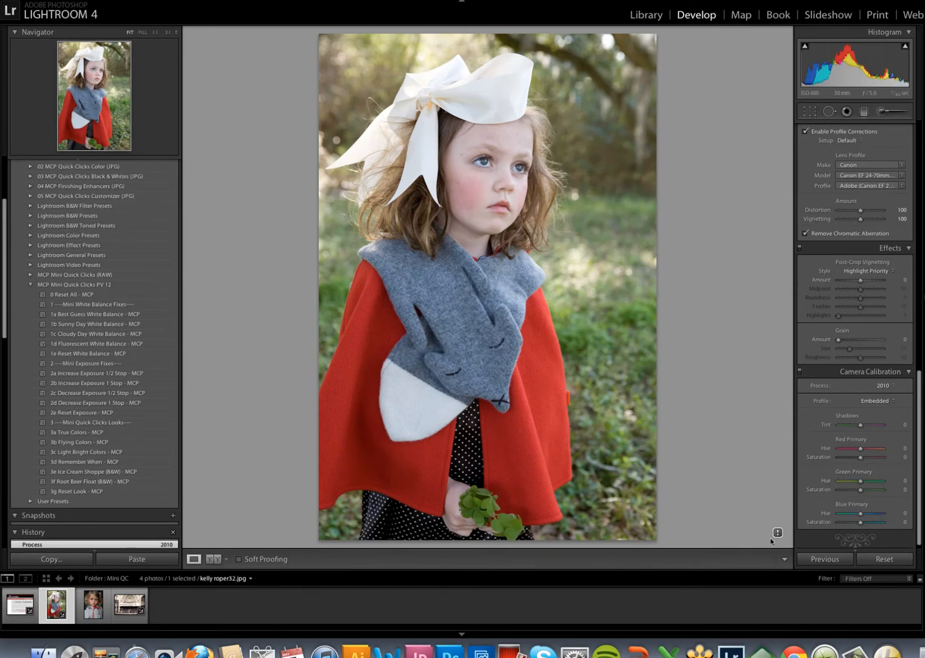
{"action": "mouse_move", "coordinate": [777, 533]}
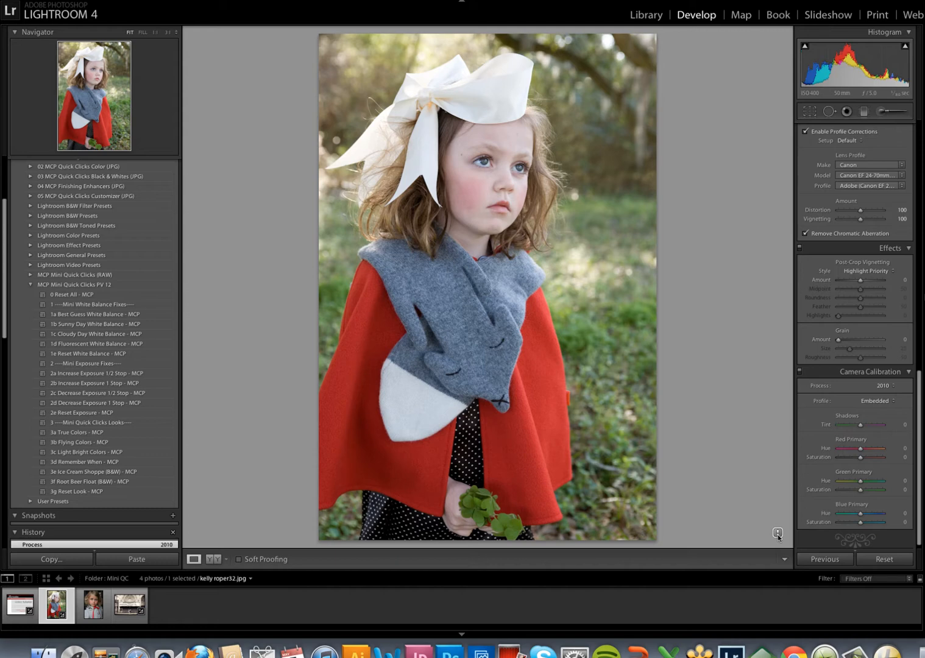
{"action": "mouse_move", "coordinate": [817, 466]}
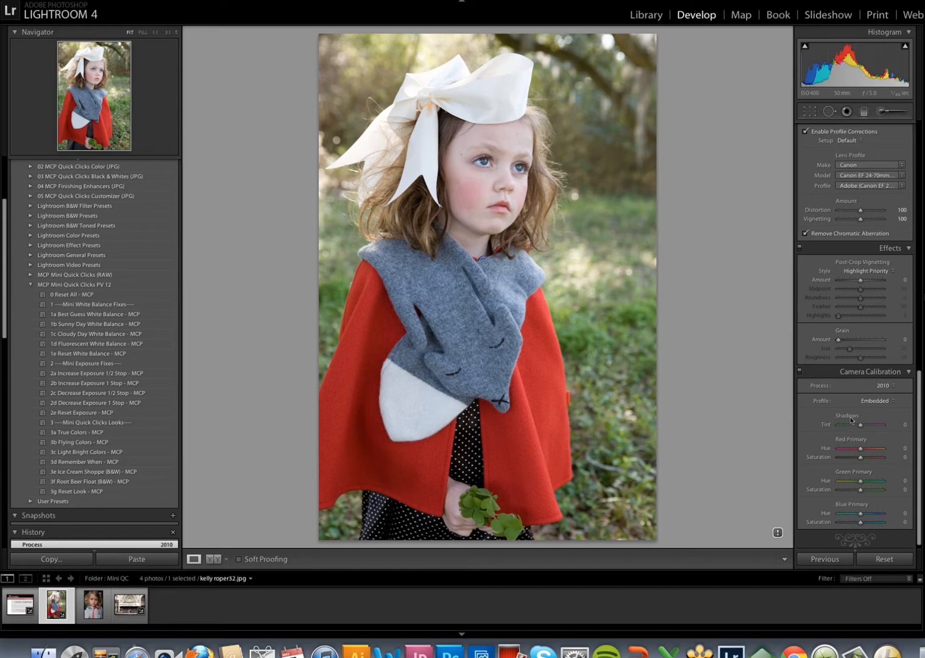
{"action": "mouse_move", "coordinate": [871, 395]}
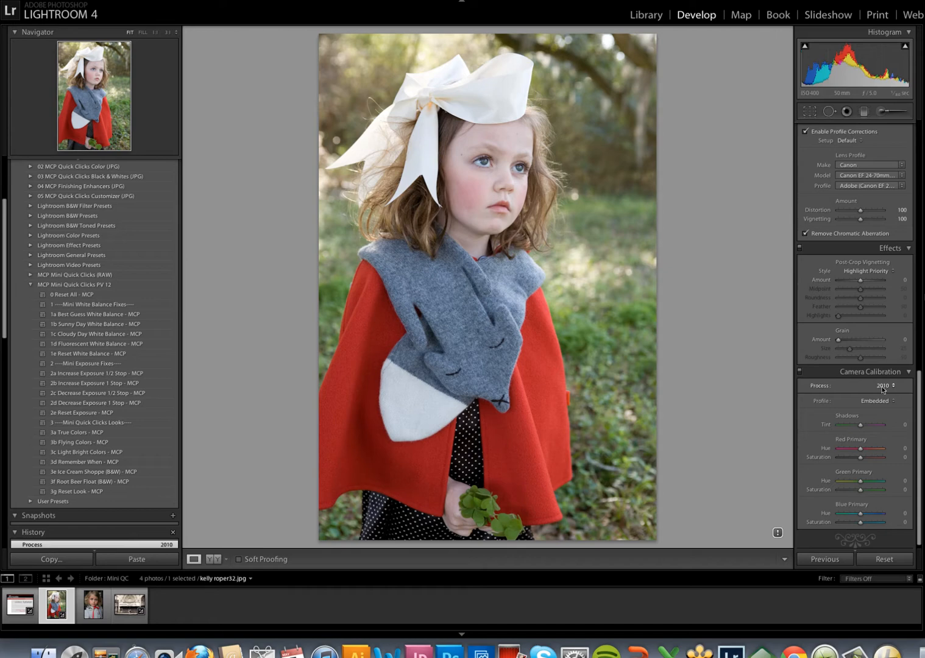
{"action": "left_click", "coordinate": [891, 386]}
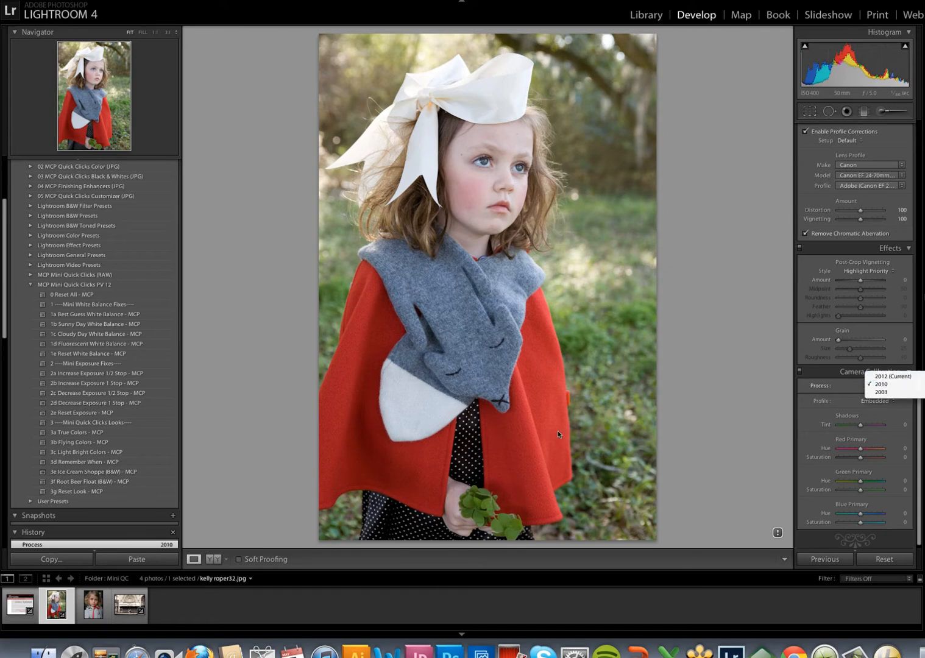
{"action": "mouse_move", "coordinate": [94, 397]}
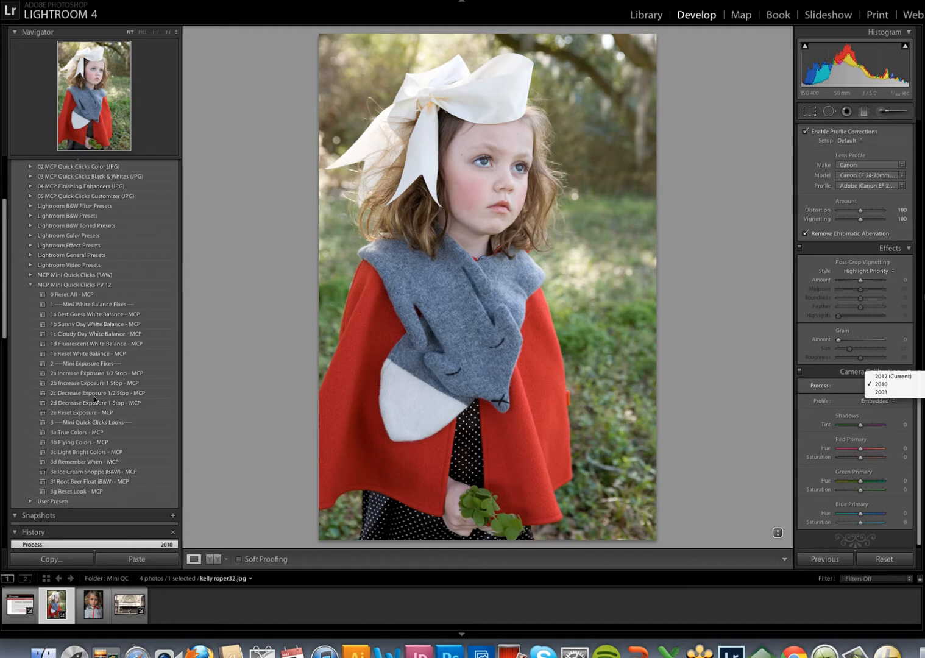
{"action": "mouse_move", "coordinate": [179, 419]}
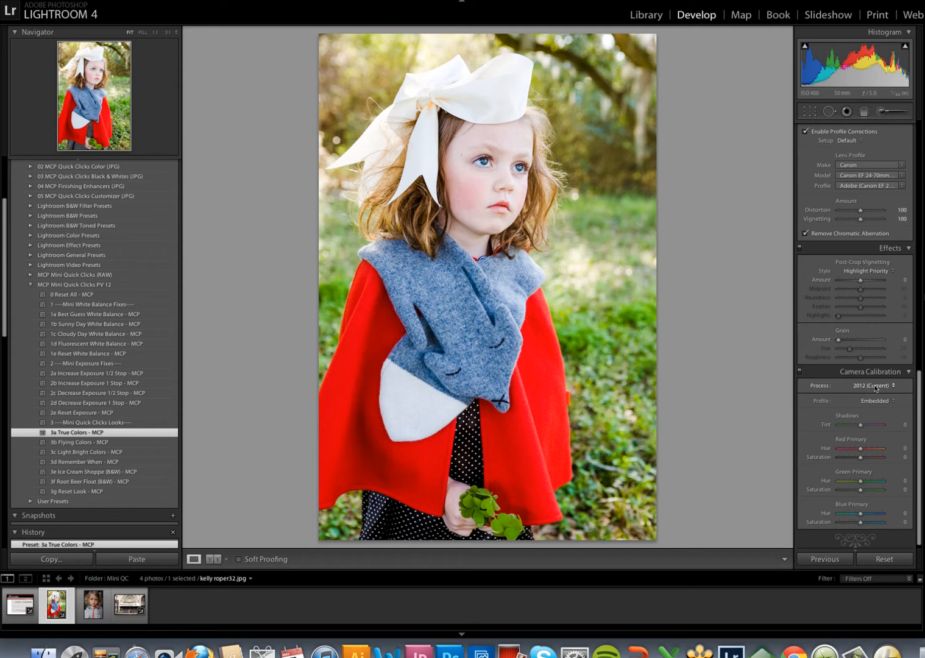
{"action": "mouse_move", "coordinate": [122, 518]}
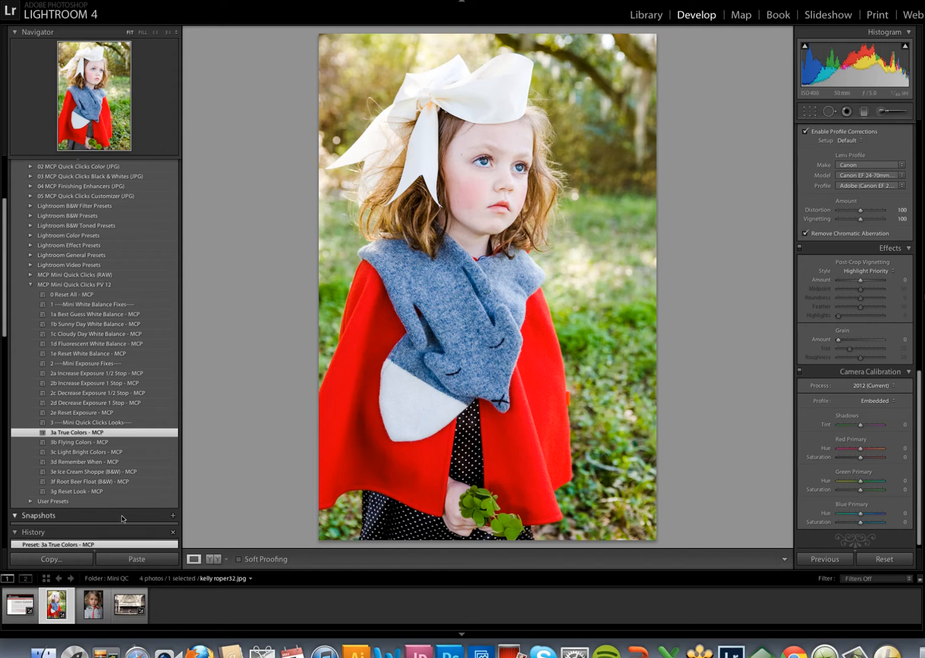
Cycle the portrait through True Colors, Flying Colors, Remember When, Ice Cream Shoppe and Root Beer Float, ending on Light Bright Colors
{"action": "left_click", "coordinate": [77, 491]}
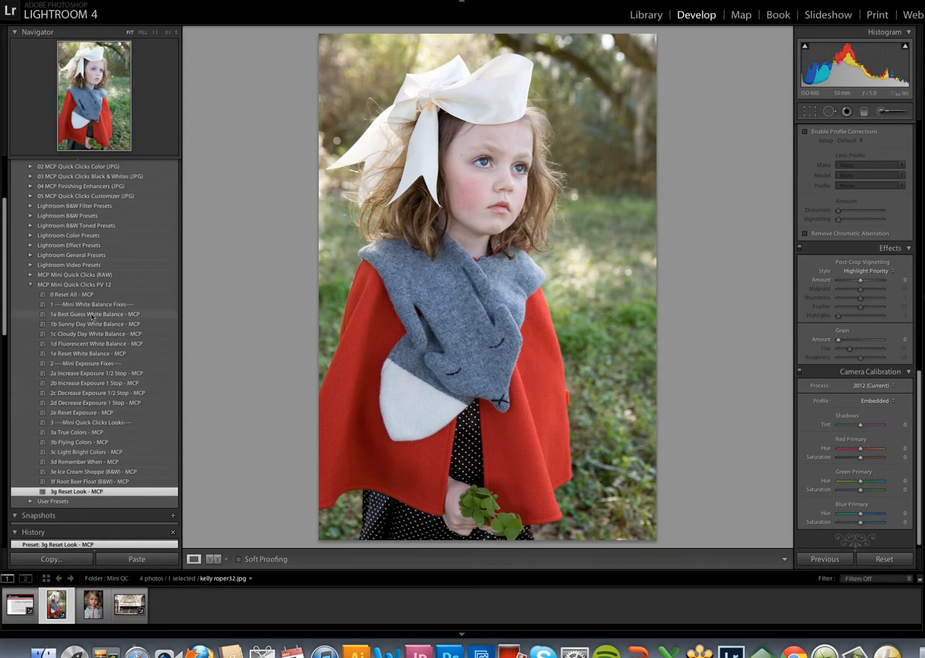
{"action": "left_click", "coordinate": [92, 324]}
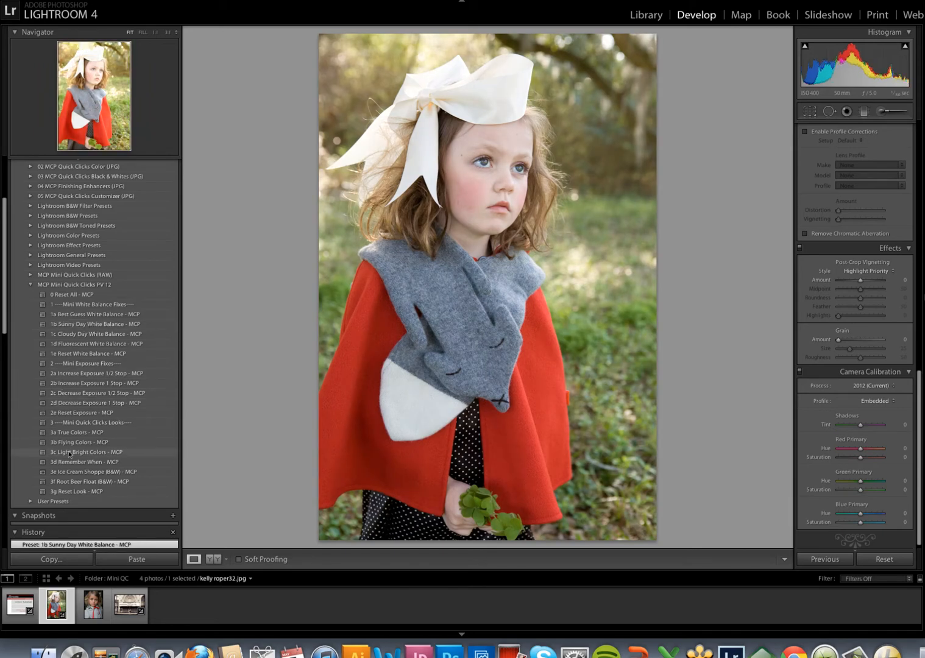
{"action": "left_click", "coordinate": [76, 432]}
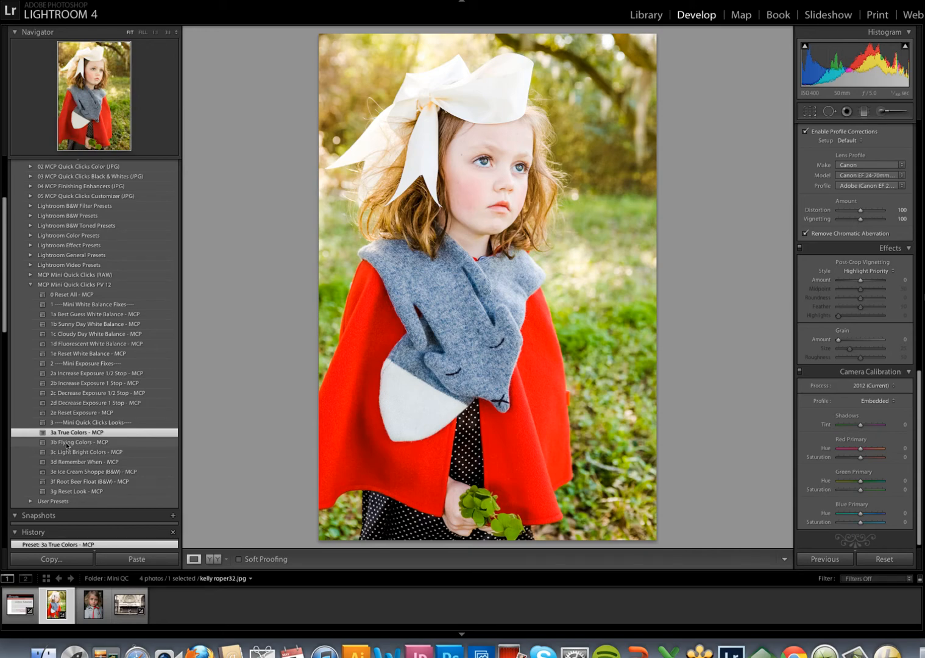
{"action": "left_click", "coordinate": [79, 442]}
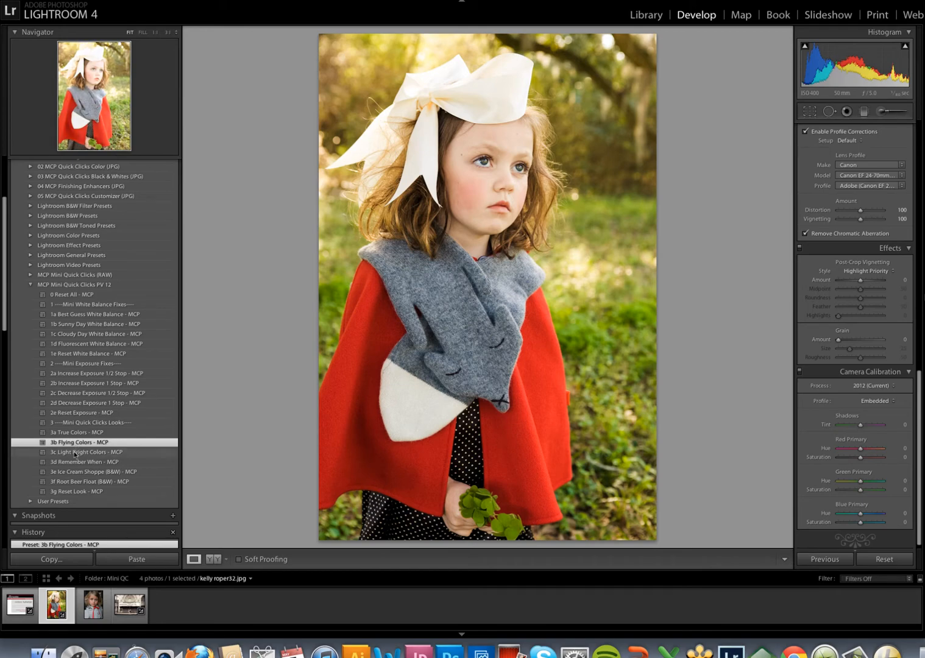
{"action": "left_click", "coordinate": [86, 451]}
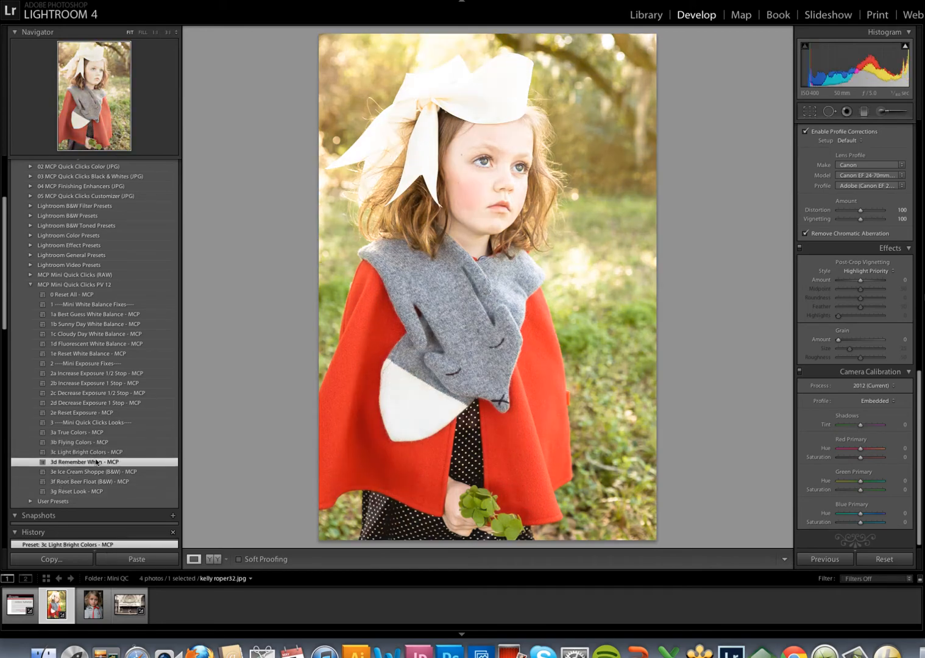
{"action": "left_click", "coordinate": [86, 462]}
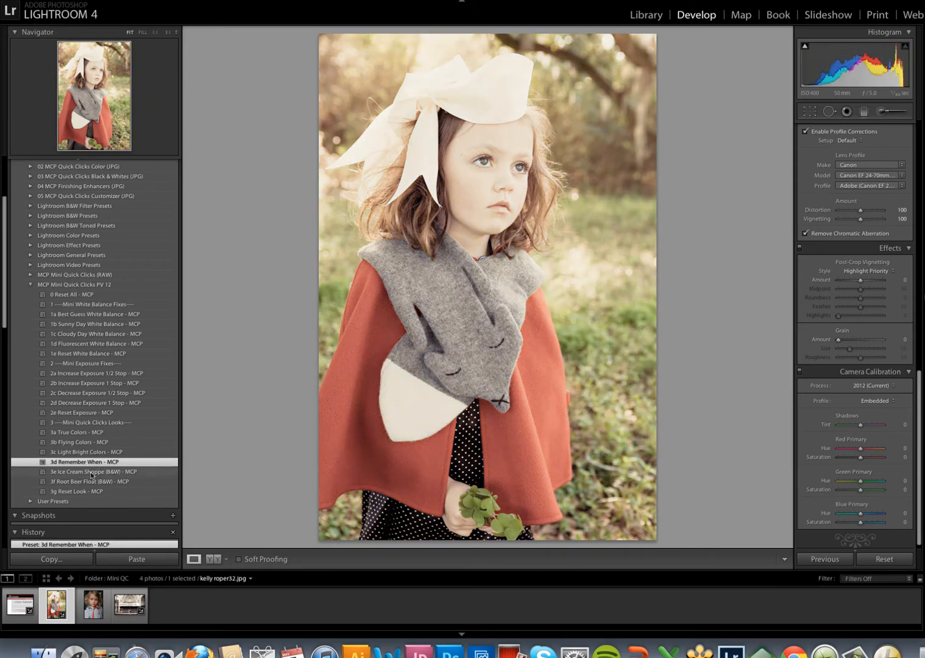
{"action": "left_click", "coordinate": [91, 472]}
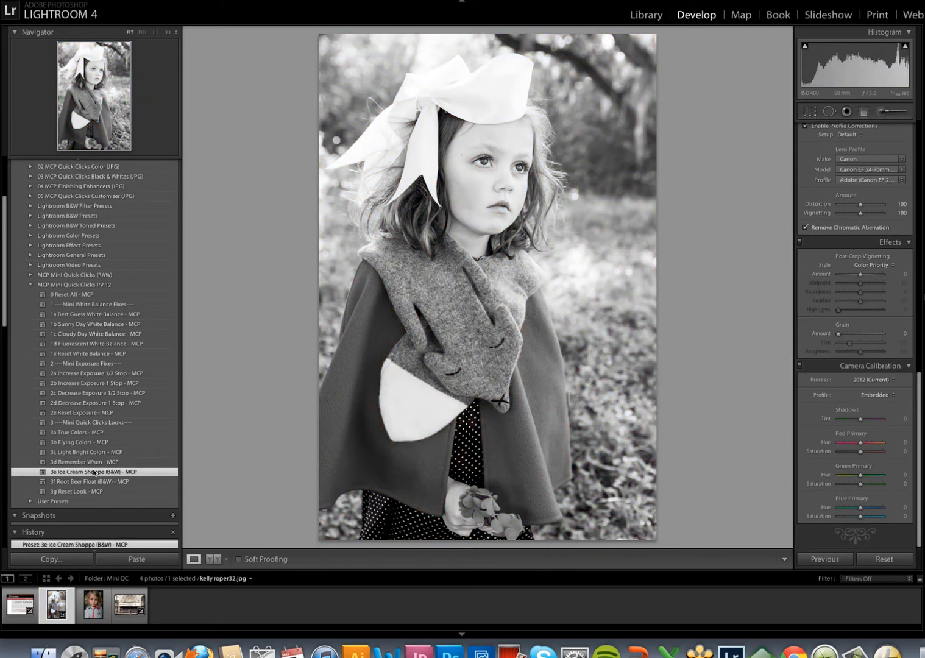
{"action": "left_click", "coordinate": [89, 482]}
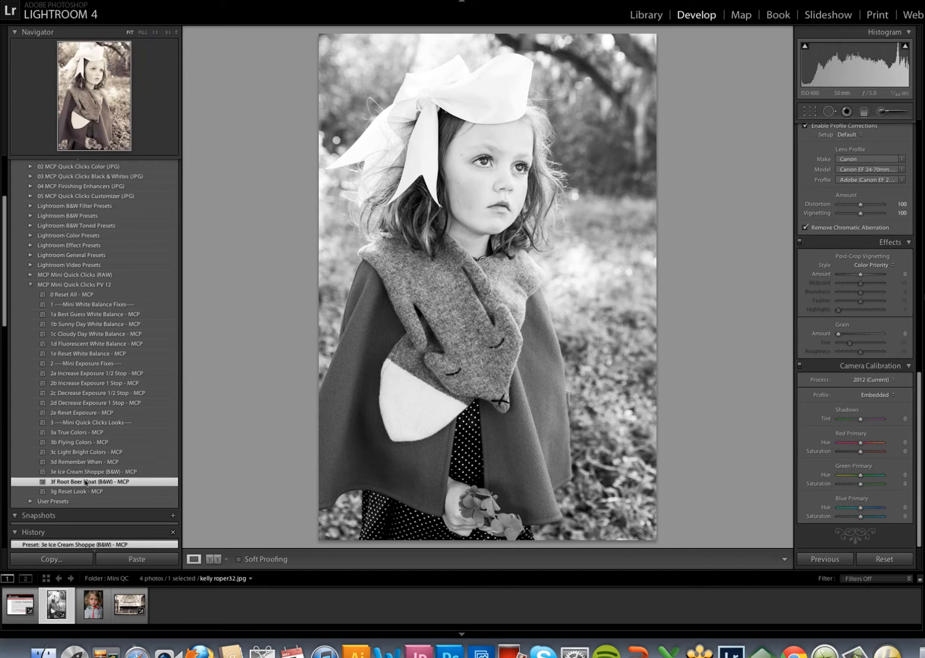
{"action": "left_click", "coordinate": [89, 482]}
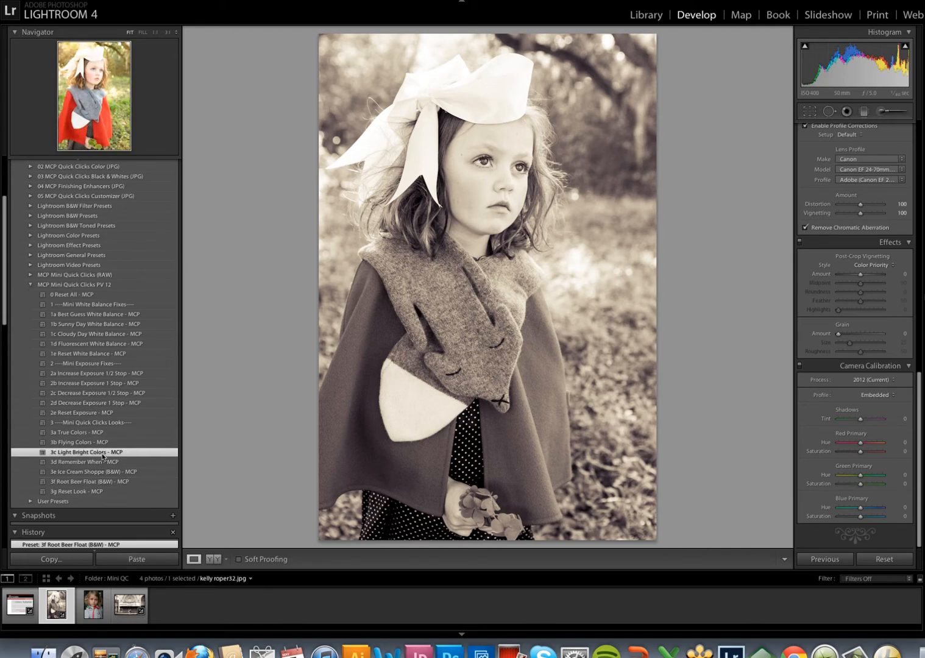
{"action": "left_click", "coordinate": [86, 451]}
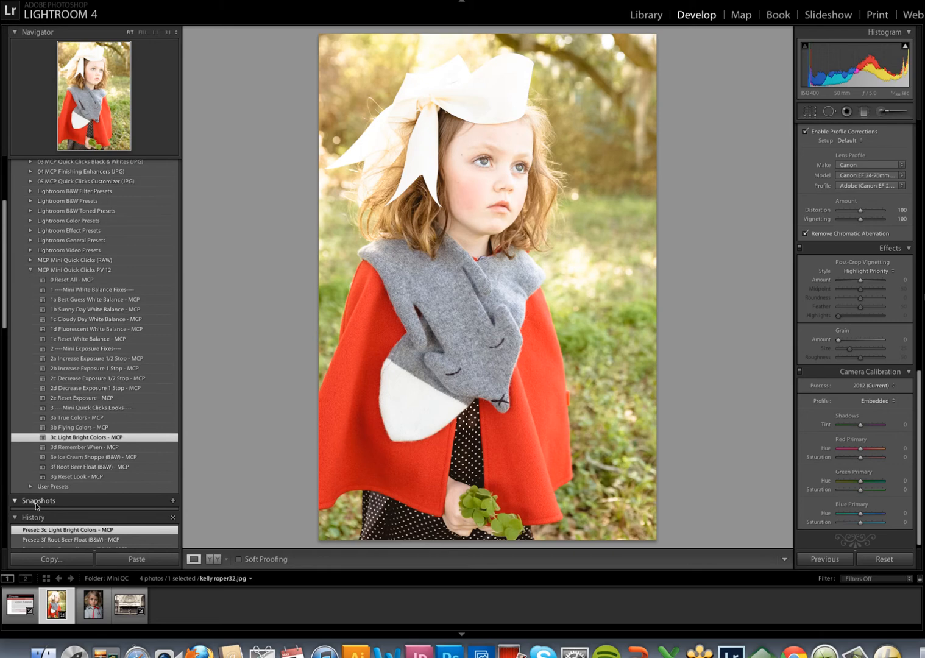
{"action": "mouse_move", "coordinate": [152, 518]}
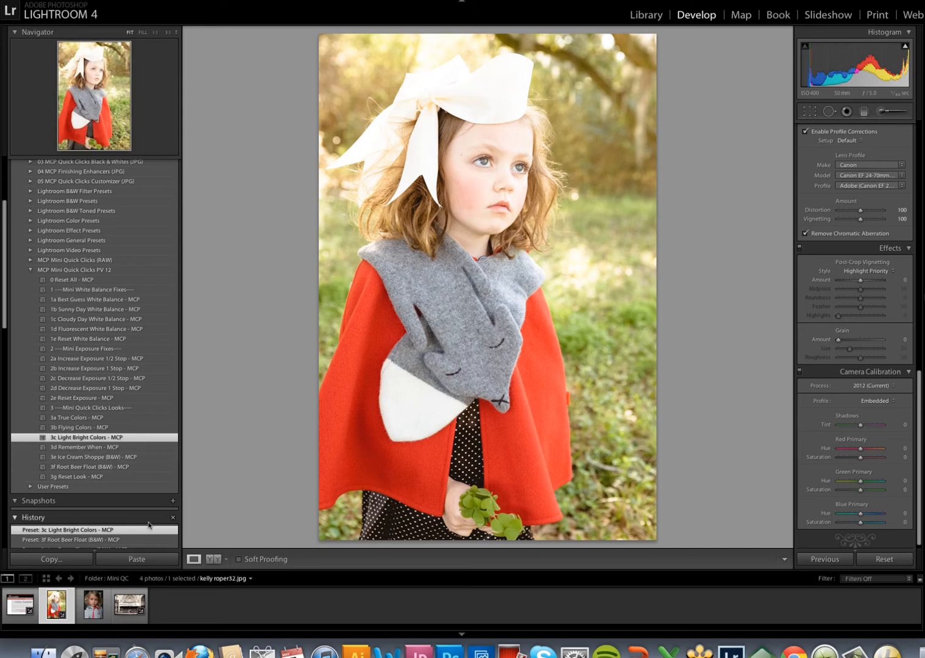
Save the current Light Bright Colors look as a snapshot named 'light bright'
{"action": "left_click", "coordinate": [173, 501]}
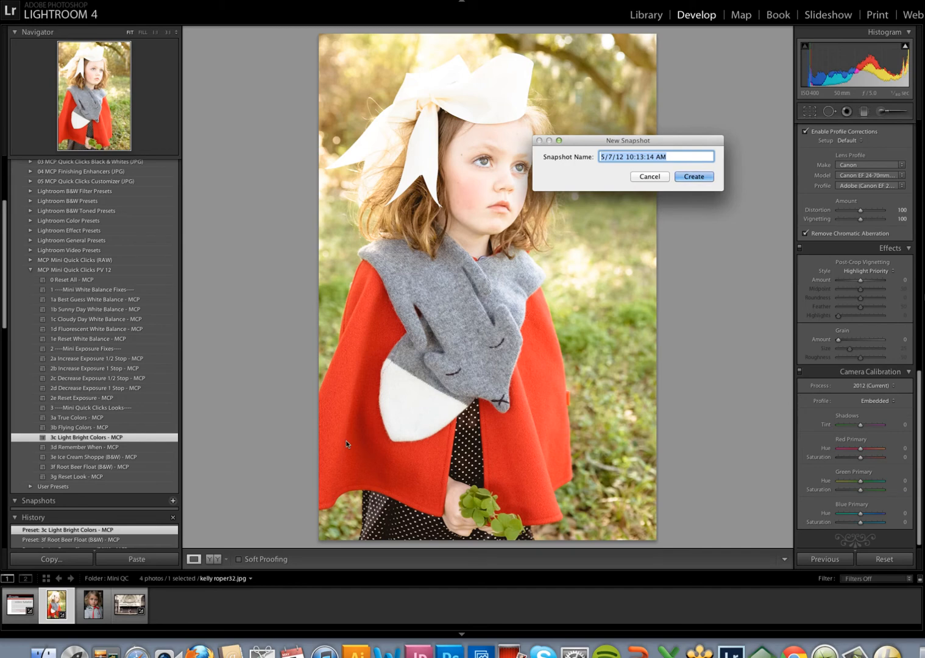
{"action": "type", "text": "light brig"}
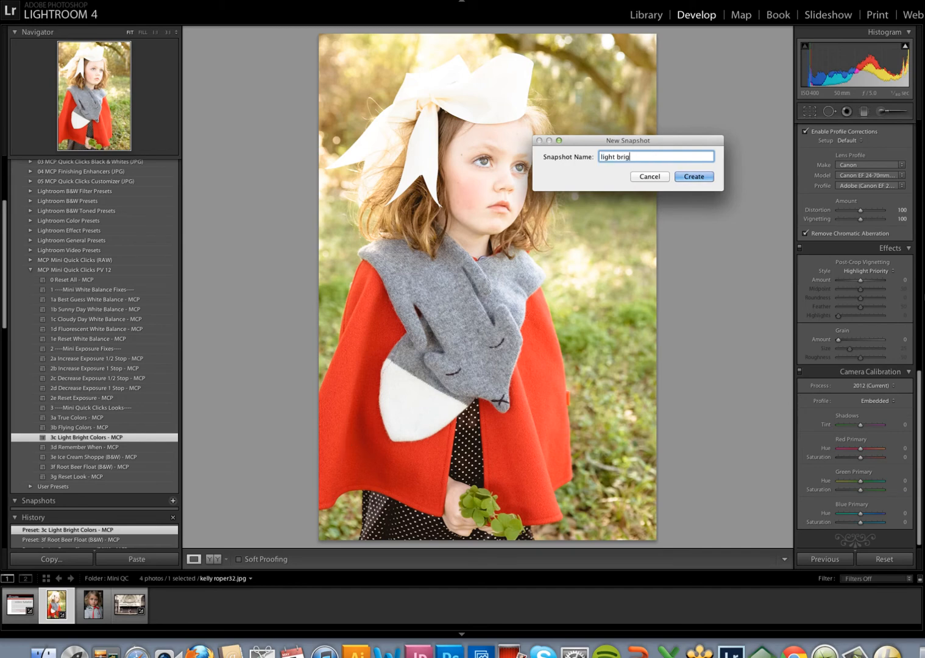
{"action": "left_click", "coordinate": [694, 176]}
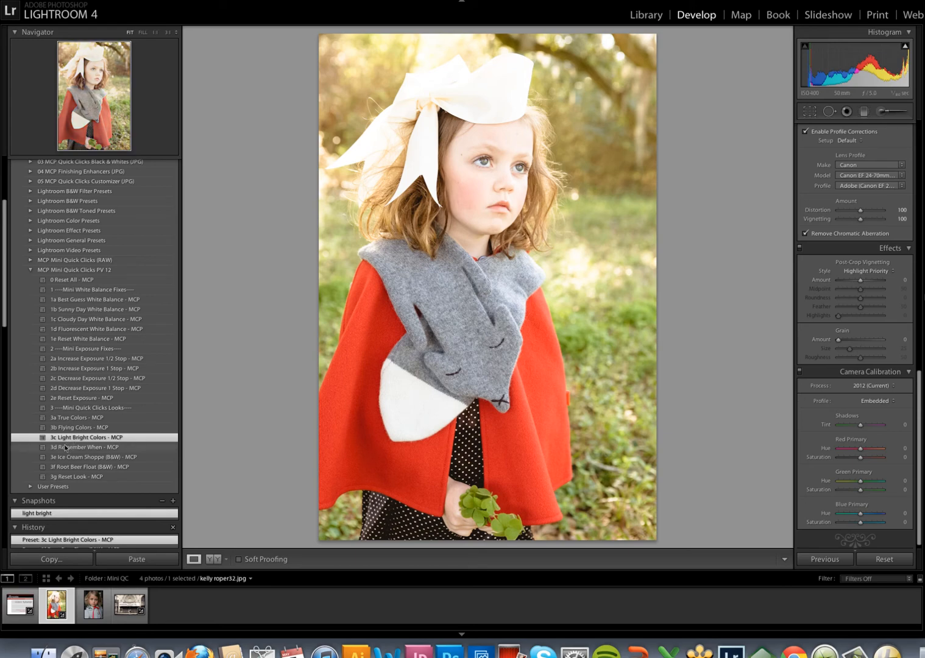
Apply Remember When, save it as snapshot 'remember when', and compare both snapshots
{"action": "left_click", "coordinate": [86, 447]}
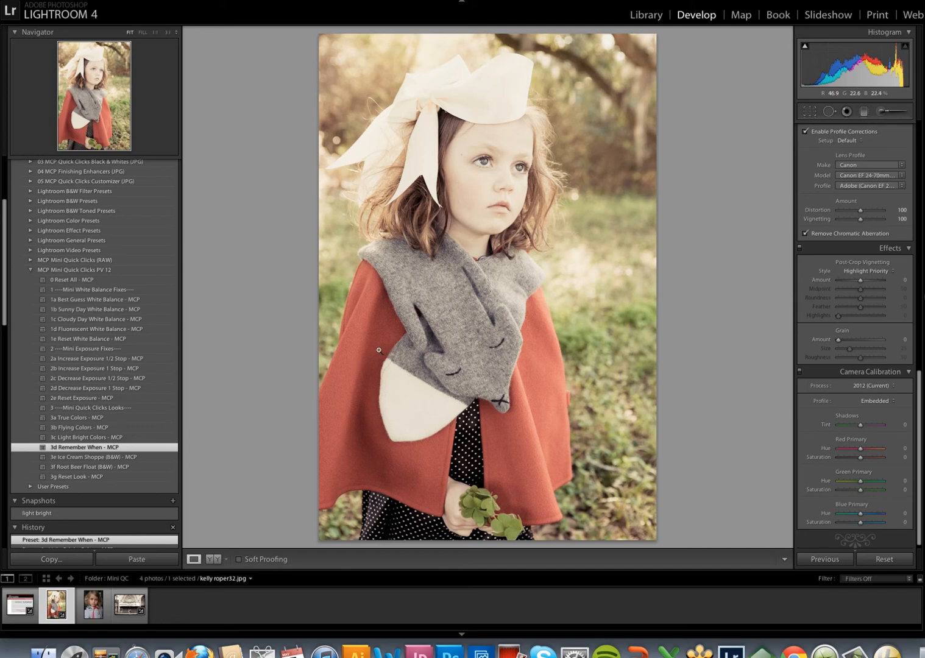
{"action": "left_click", "coordinate": [172, 501]}
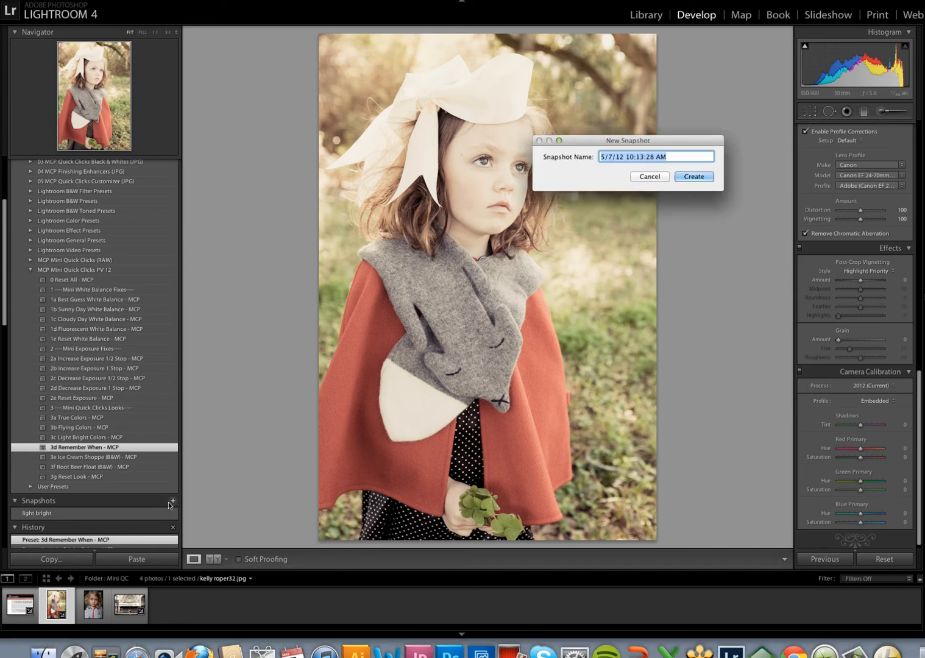
{"action": "type", "text": "remember whe"}
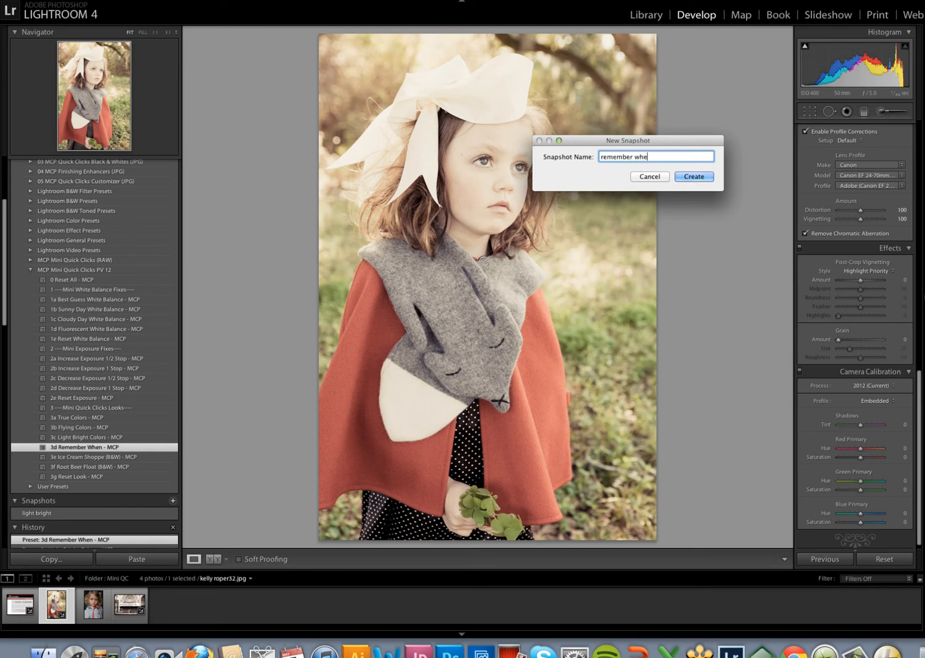
{"action": "left_click", "coordinate": [694, 176]}
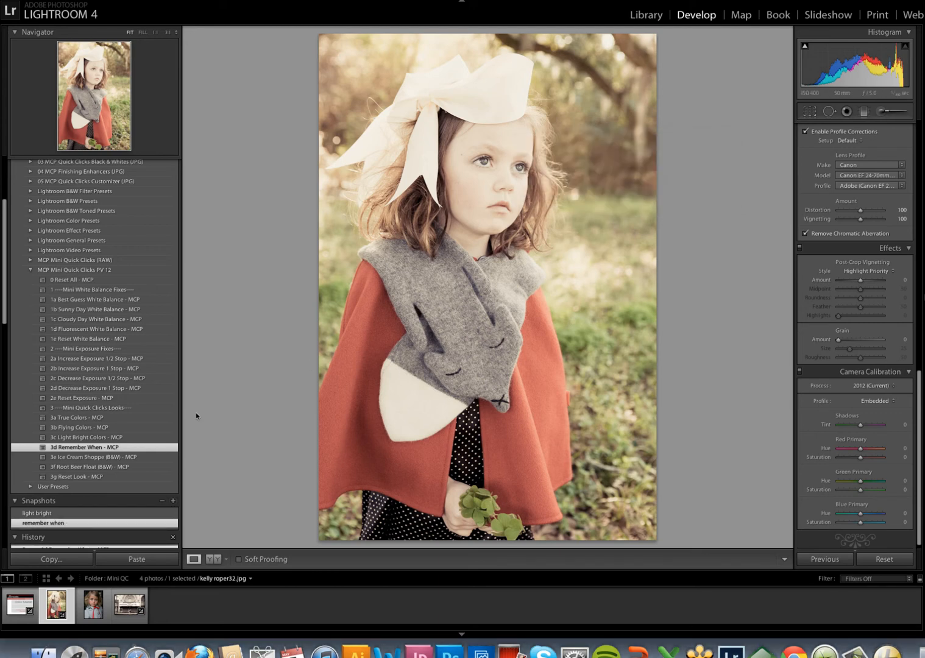
{"action": "left_click", "coordinate": [36, 513]}
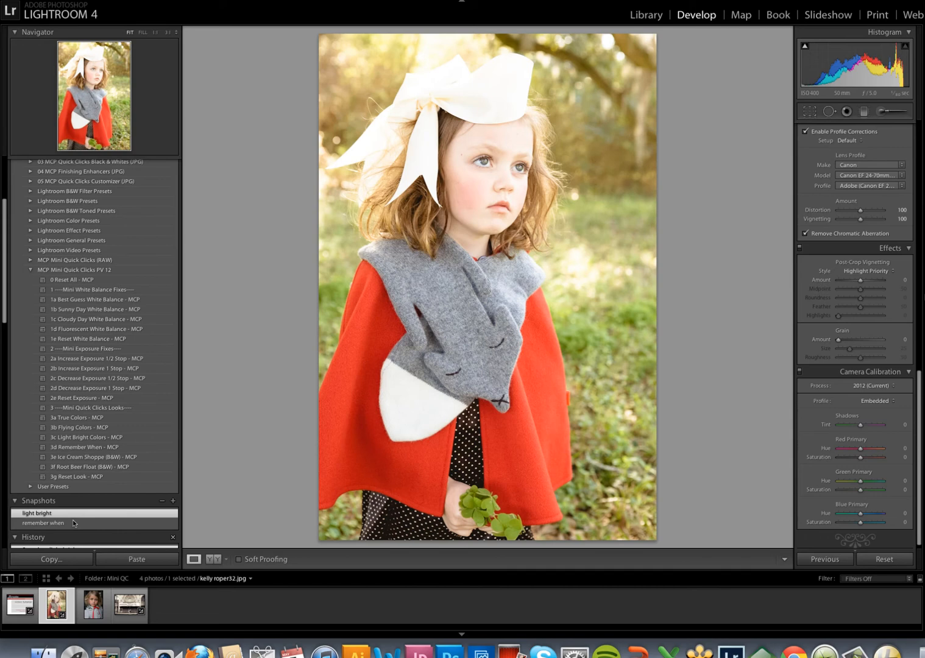
{"action": "left_click", "coordinate": [42, 523]}
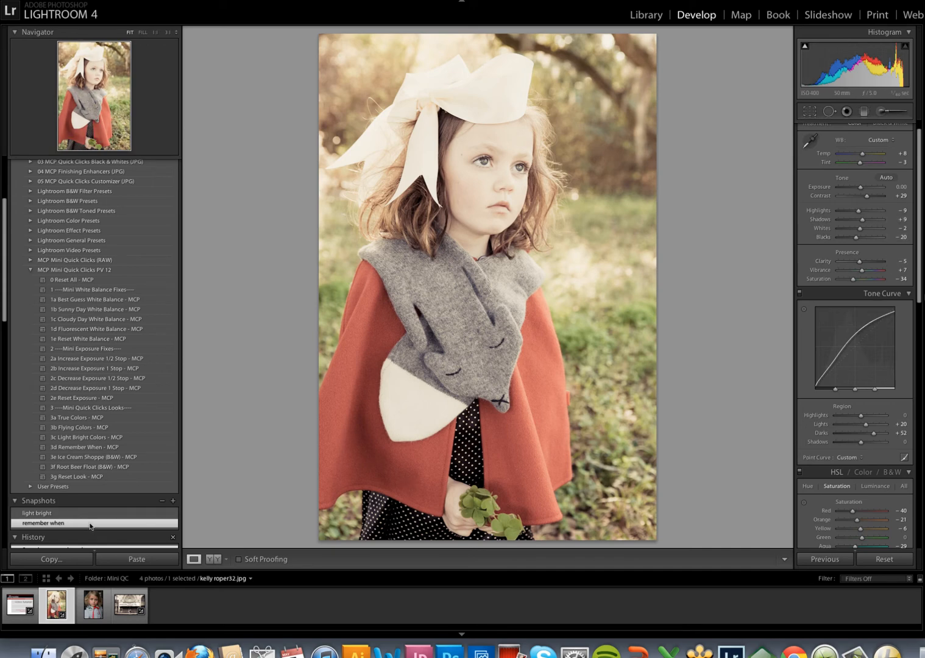
{"action": "left_click", "coordinate": [93, 606]}
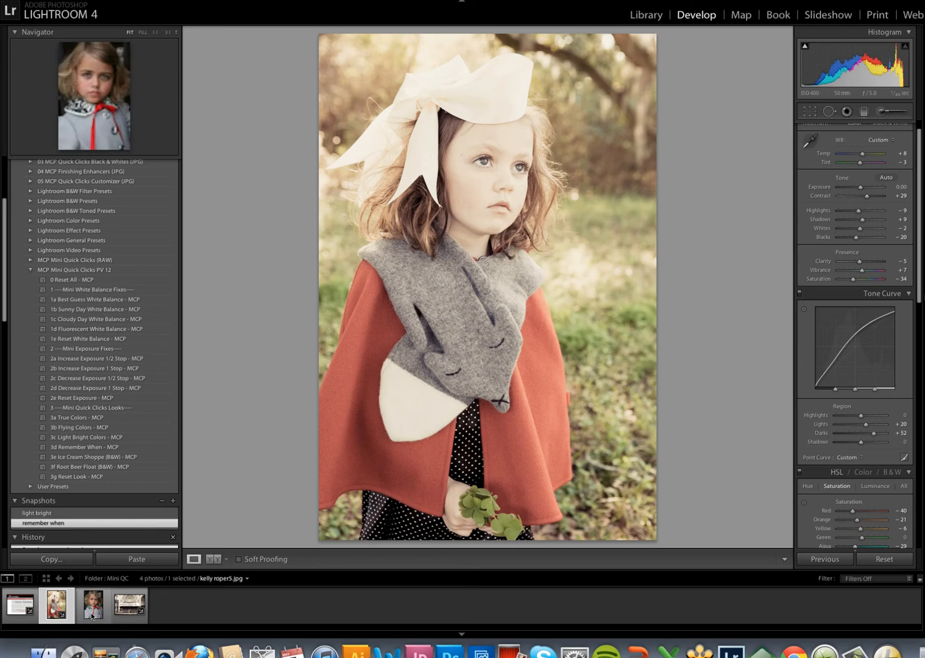
Open the gray-coat blonde portrait and apply Light Bright Colors with Fluorescent white balance
{"action": "left_click", "coordinate": [93, 606]}
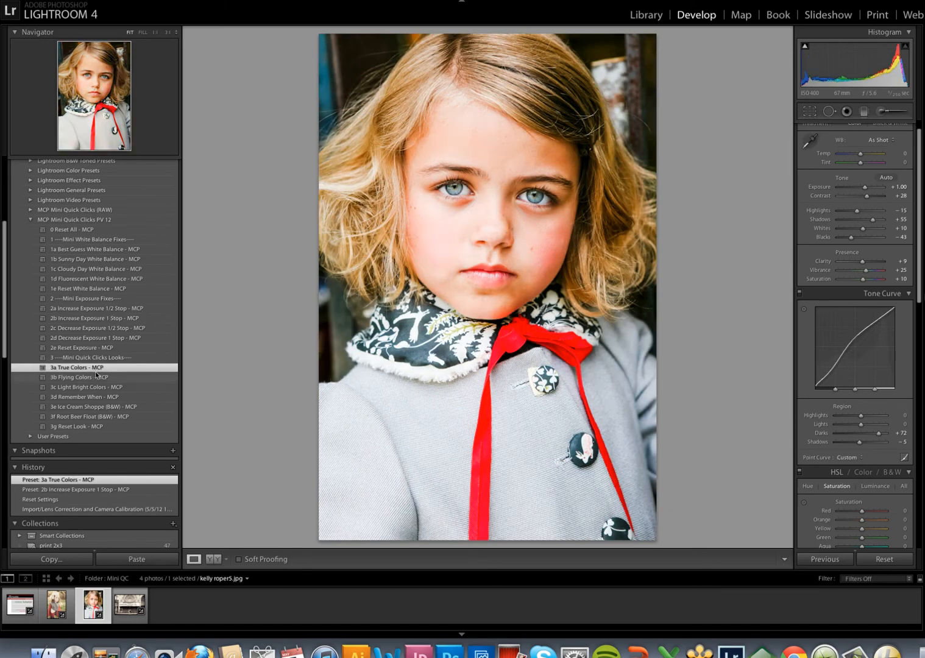
{"action": "left_click", "coordinate": [76, 377]}
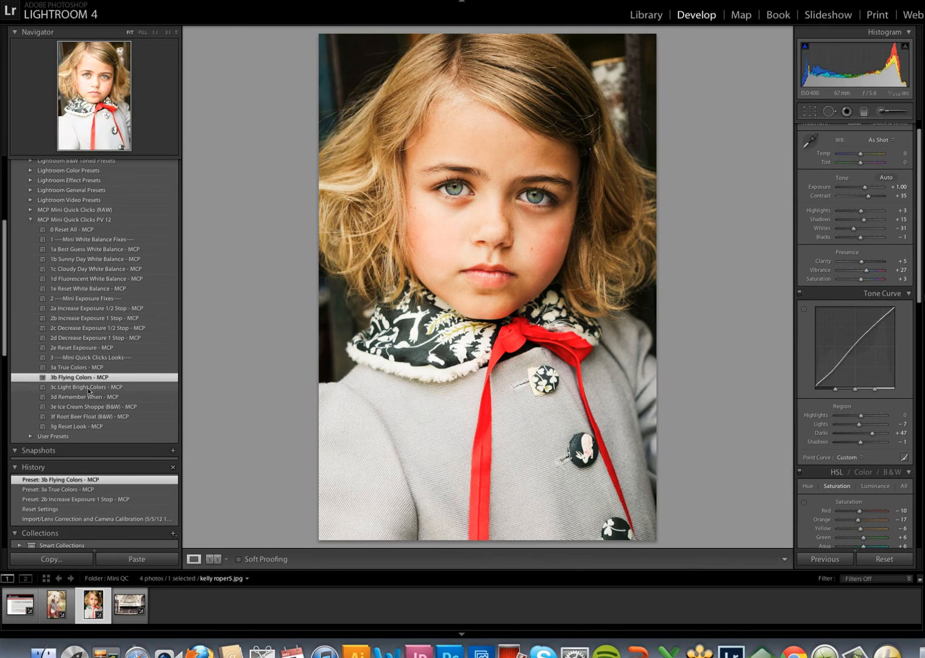
{"action": "left_click", "coordinate": [87, 387]}
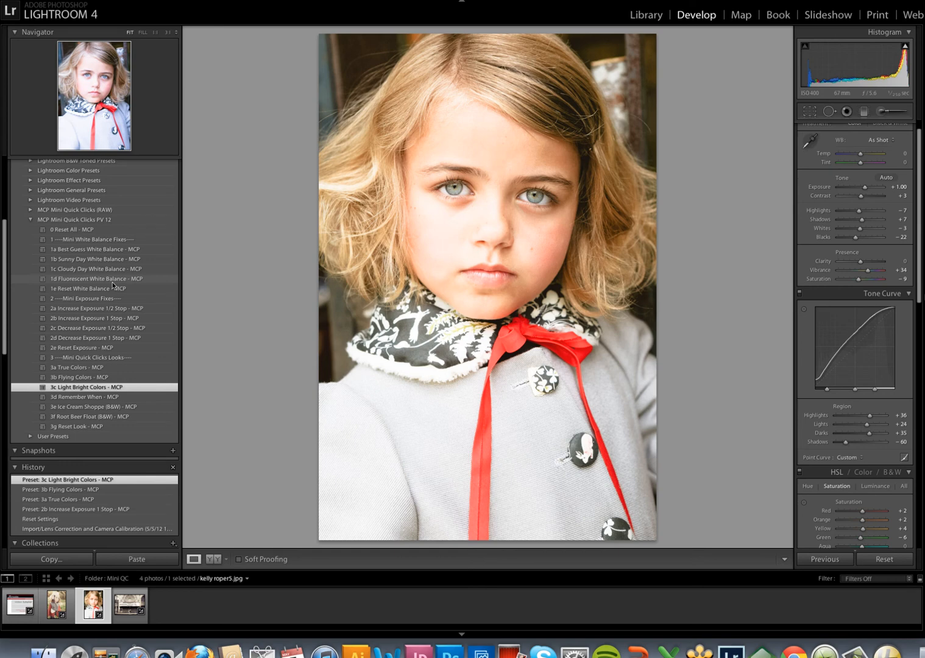
{"action": "left_click", "coordinate": [94, 278]}
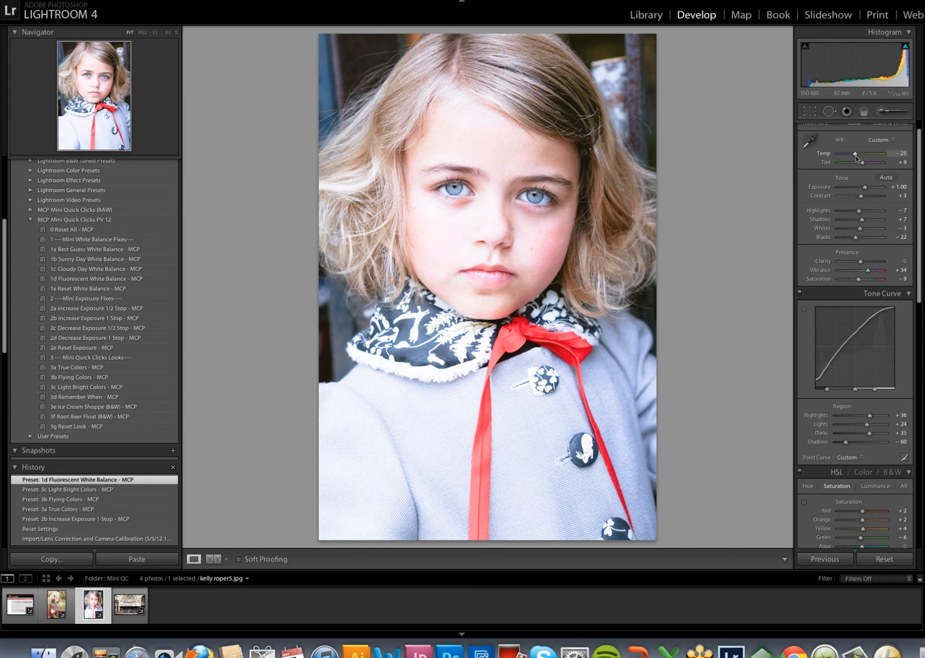
Nudge Temp slightly warmer, save a 'color' snapshot, and apply the Ice Cream Shoppe black-and-white look
{"action": "left_click_drag", "start_coordinate": [855, 153], "coordinate": [860, 153]}
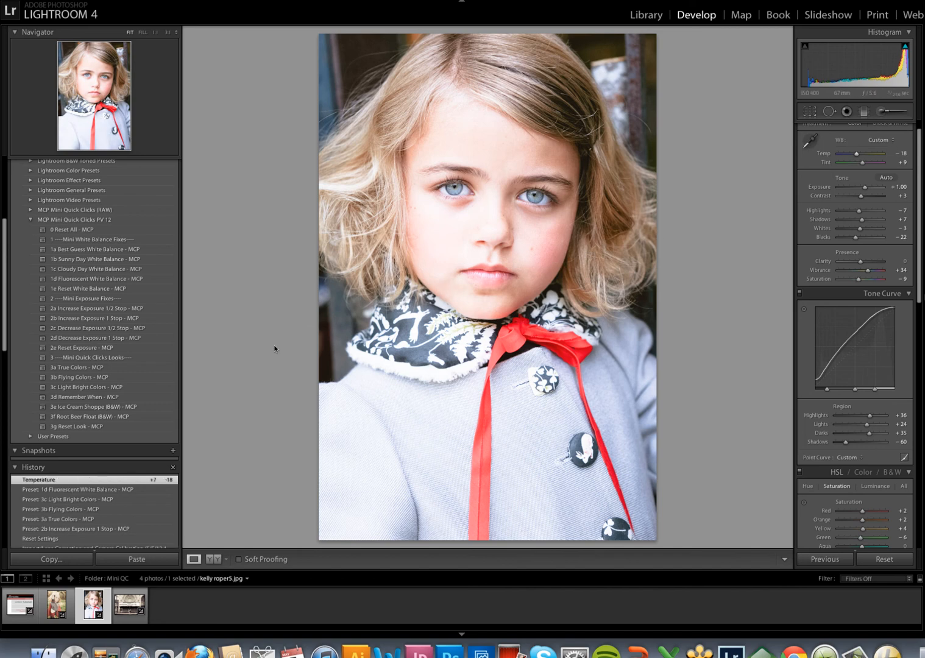
{"action": "left_click", "coordinate": [173, 450]}
{"action": "type", "text": "color"}
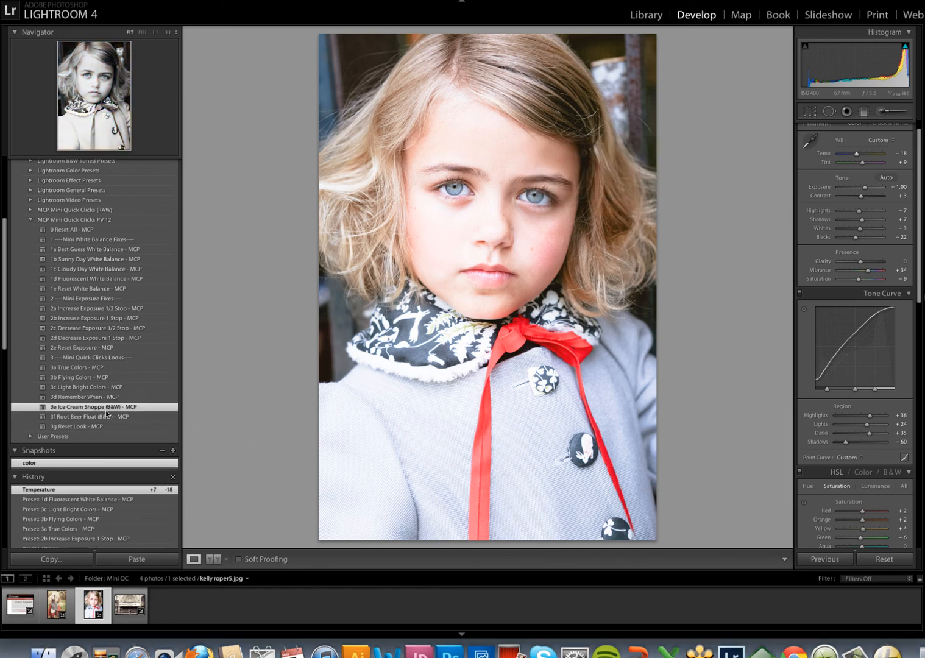
{"action": "double_click", "coordinate": [93, 407]}
{"action": "type", "text": "bw"}
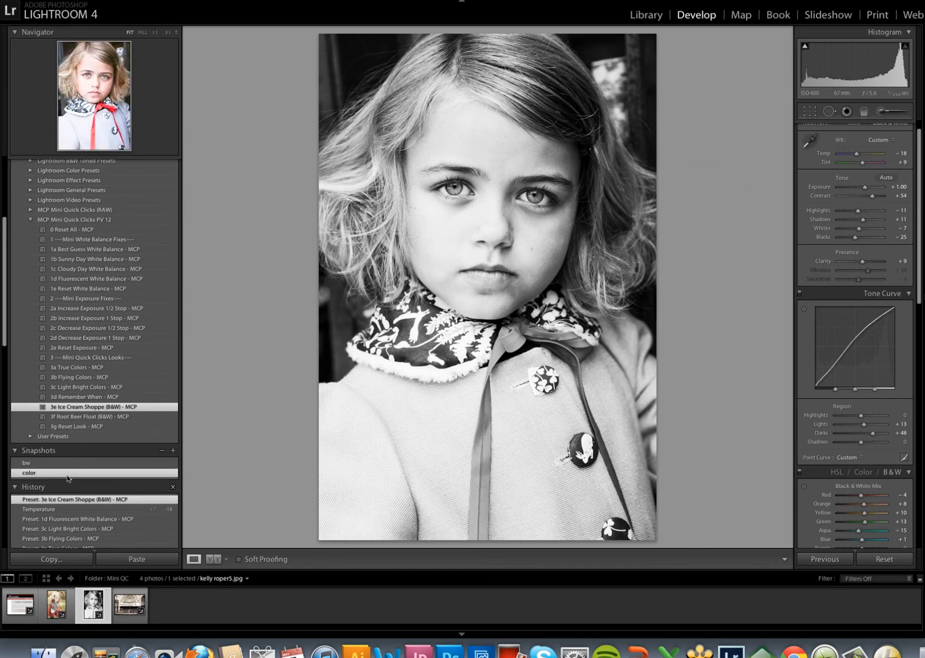
Compare the color and black-and-white snapshots, ending on the color version
{"action": "left_click", "coordinate": [28, 473]}
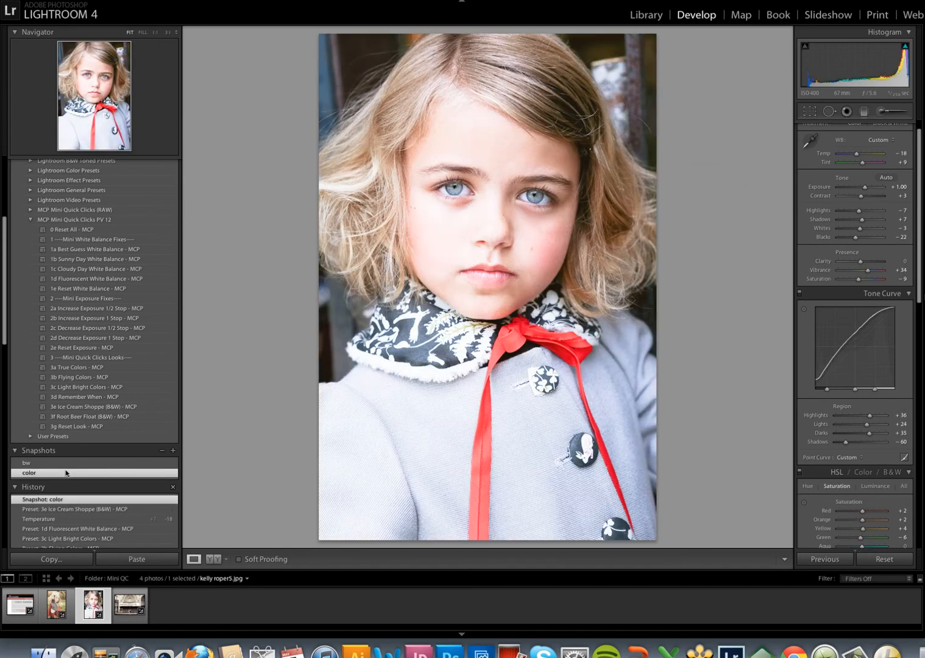
{"action": "left_click", "coordinate": [27, 462]}
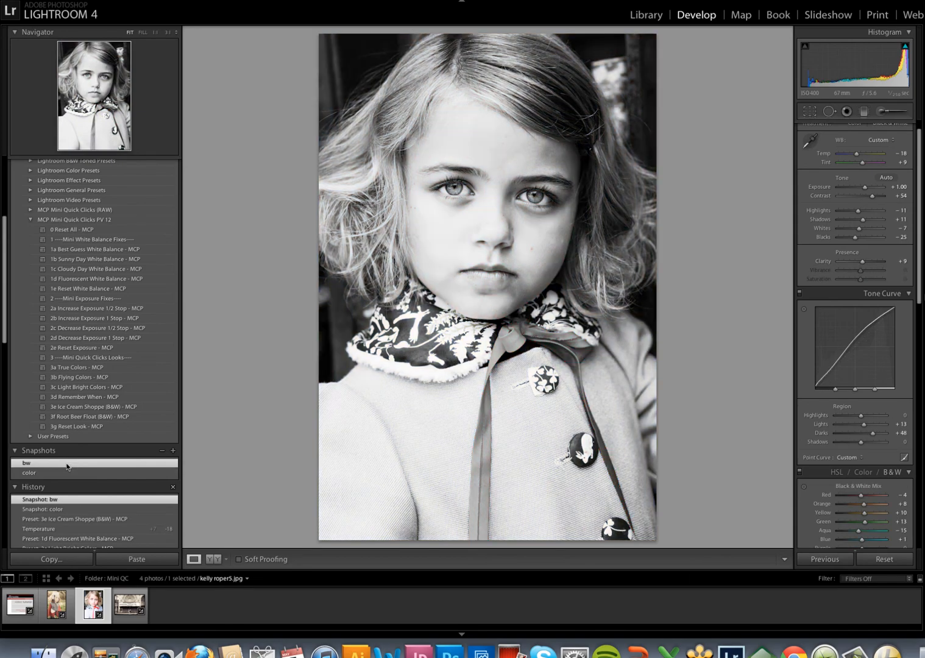
{"action": "left_click", "coordinate": [29, 472]}
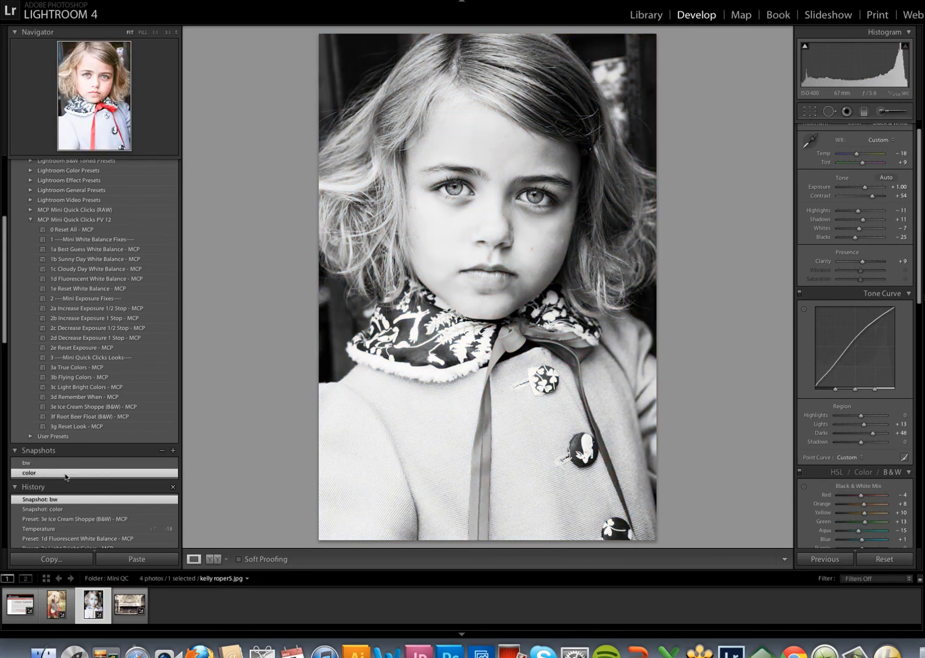
{"action": "left_click", "coordinate": [28, 472]}
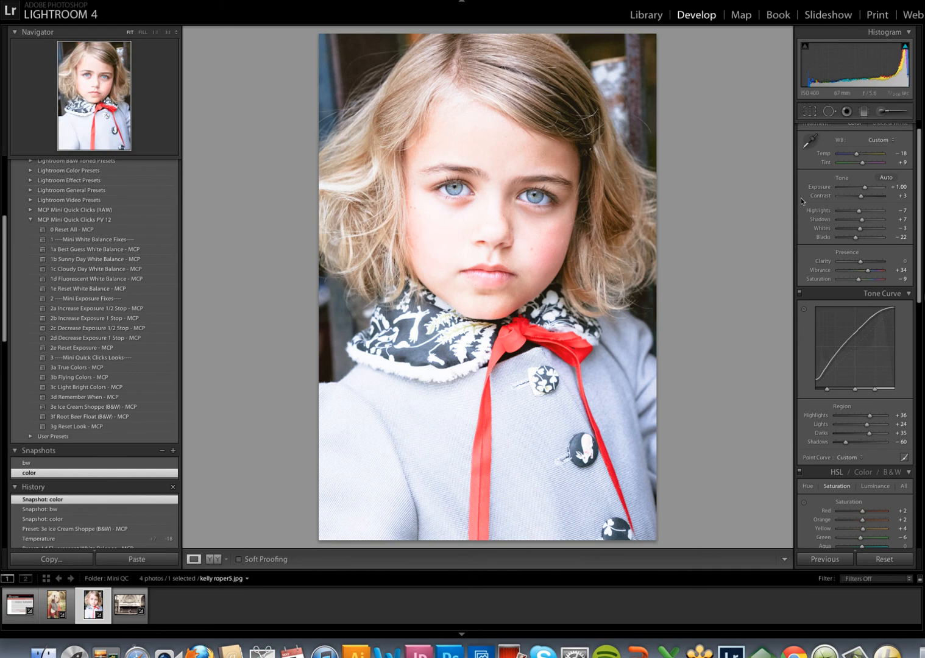
{"action": "mouse_move", "coordinate": [703, 262]}
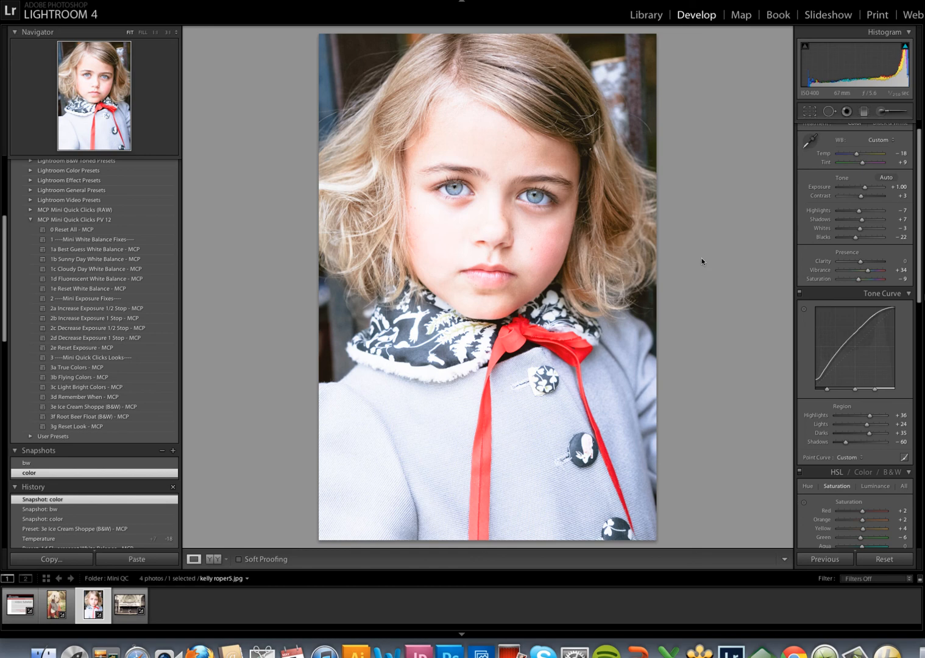